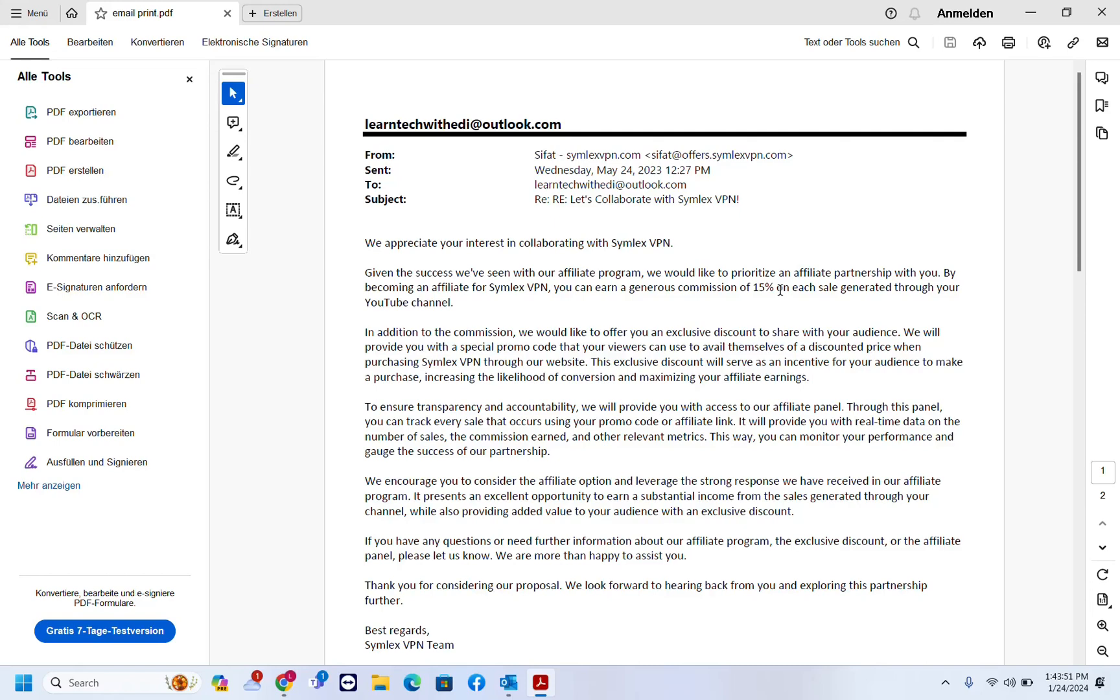
mouse_move(699, 236)
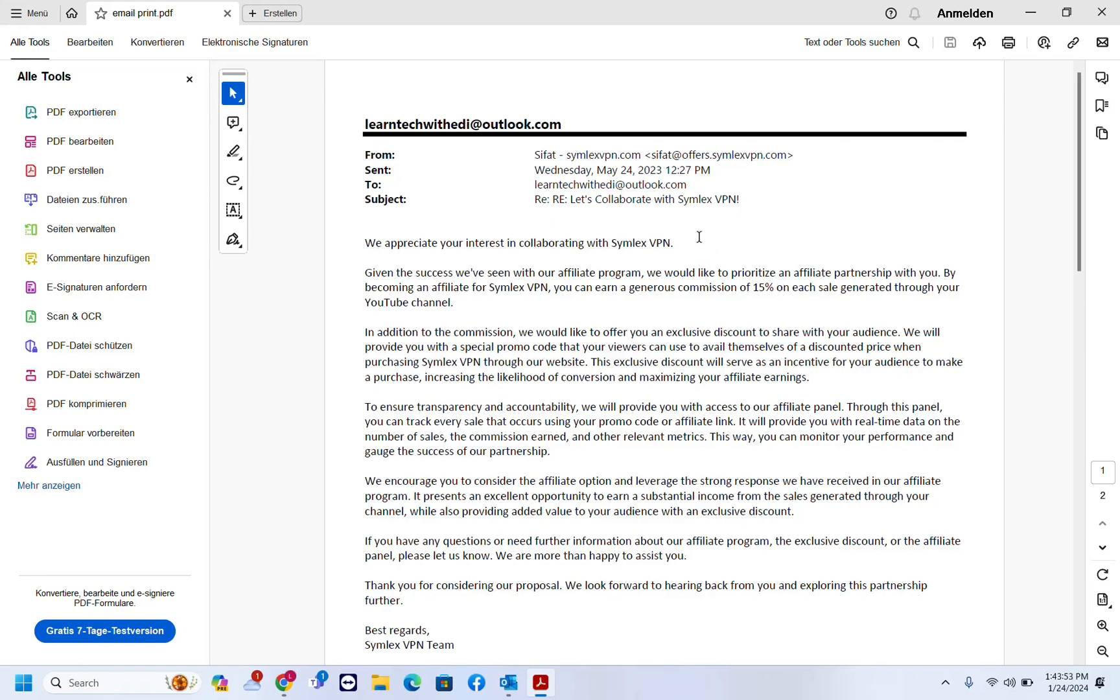
mouse_move(406, 159)
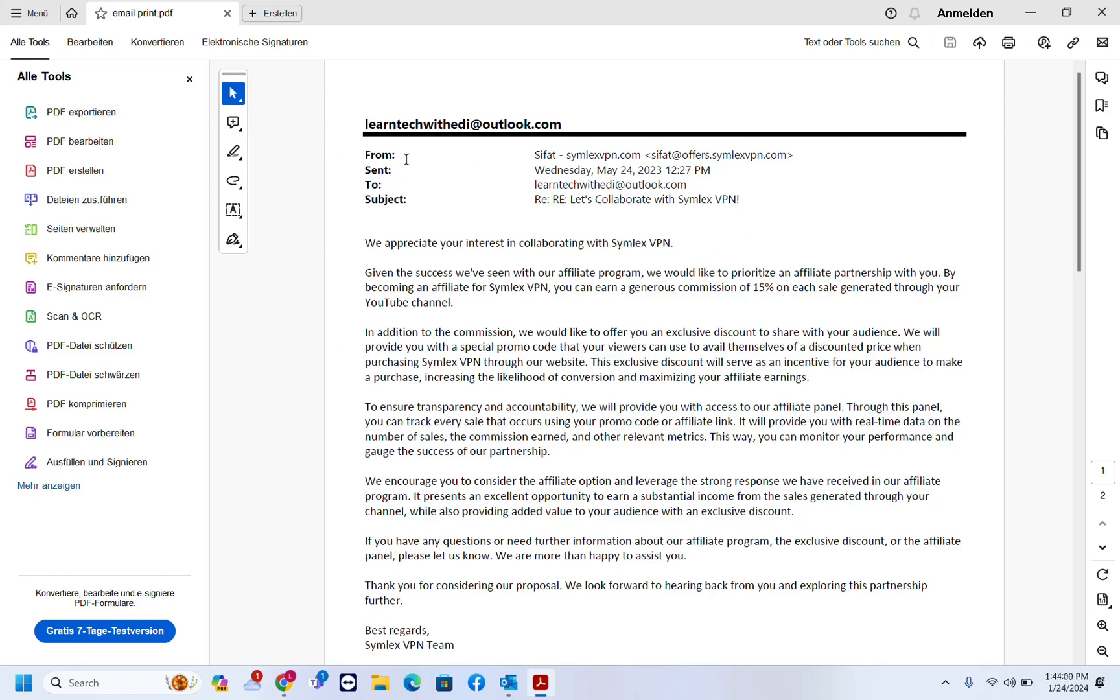
mouse_move(374, 190)
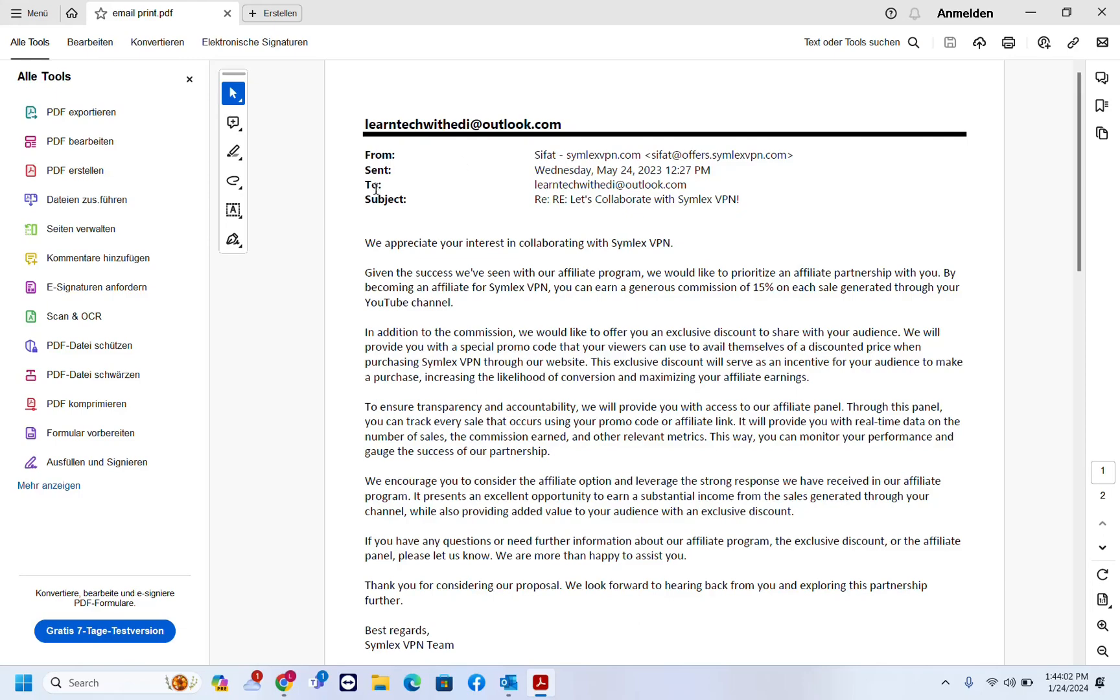
Step: Minimize Acrobat and select the Sifat - symlexvpn.com message in the Outlook inbox
scroll("down", 3)
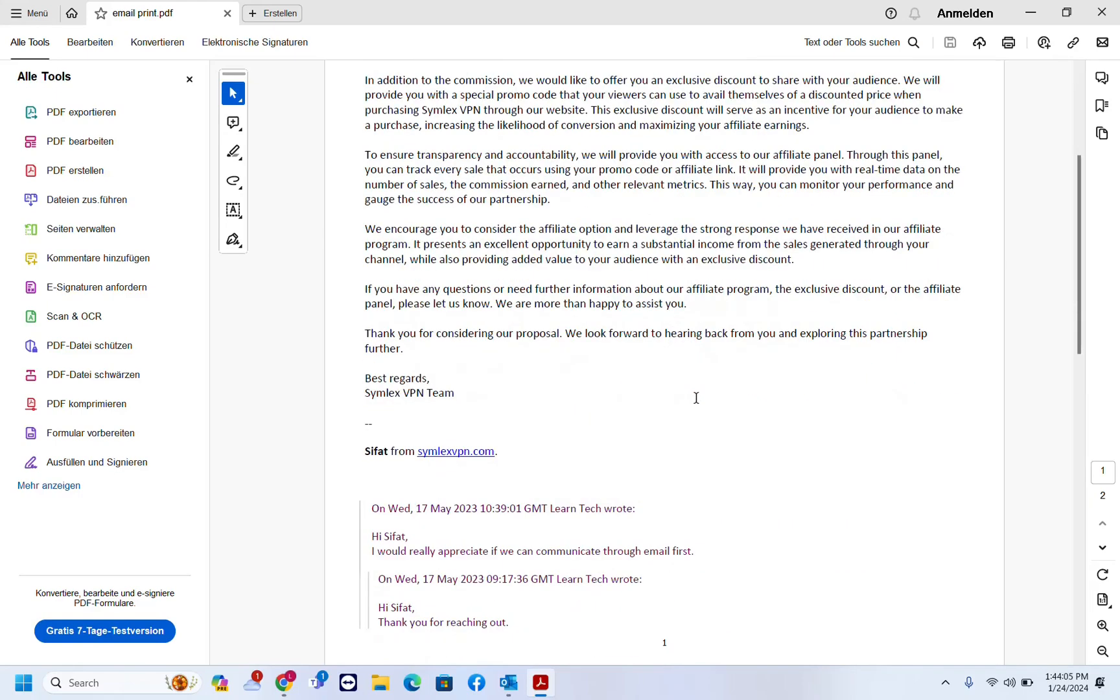
scroll("up", 3)
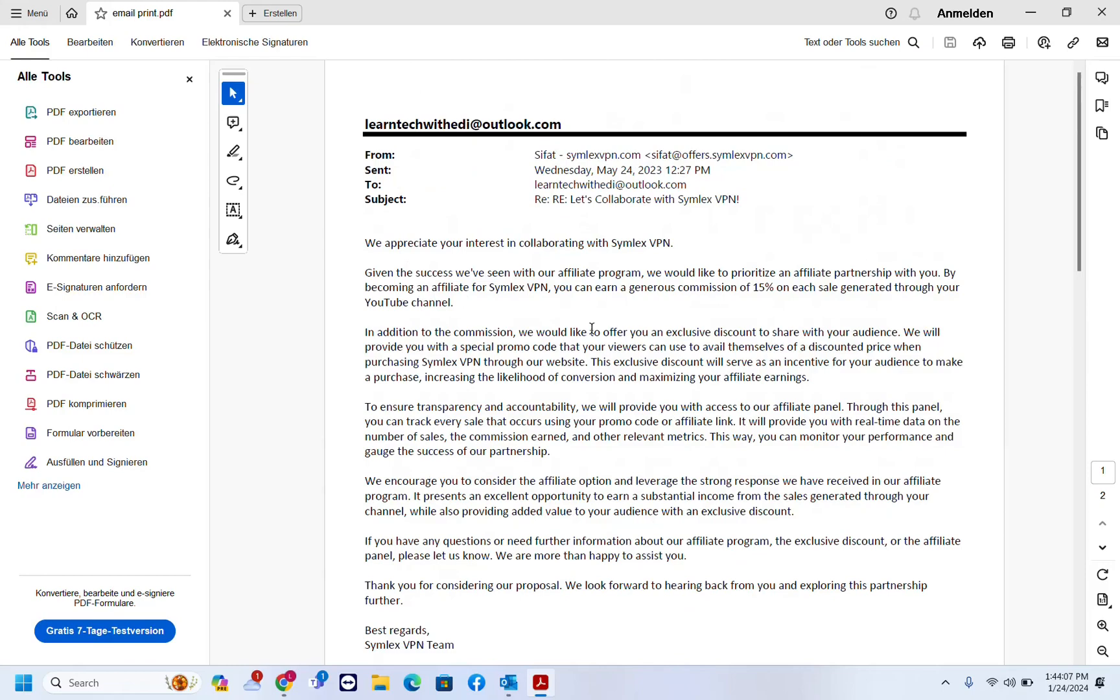
mouse_move(320, 223)
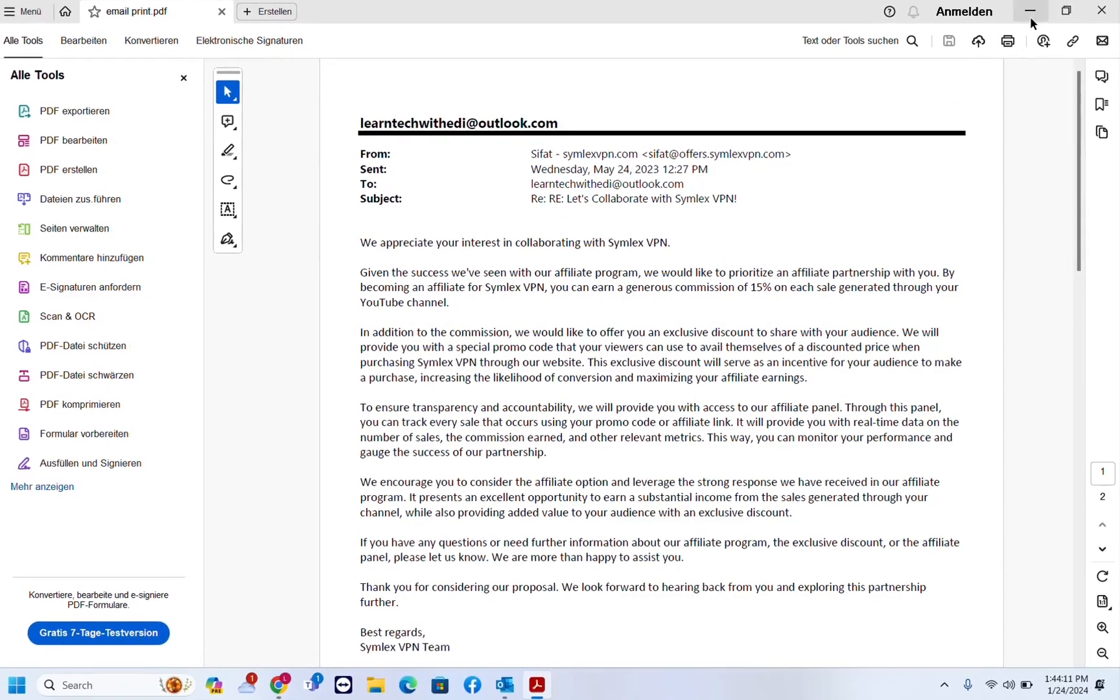
left_click(1028, 10)
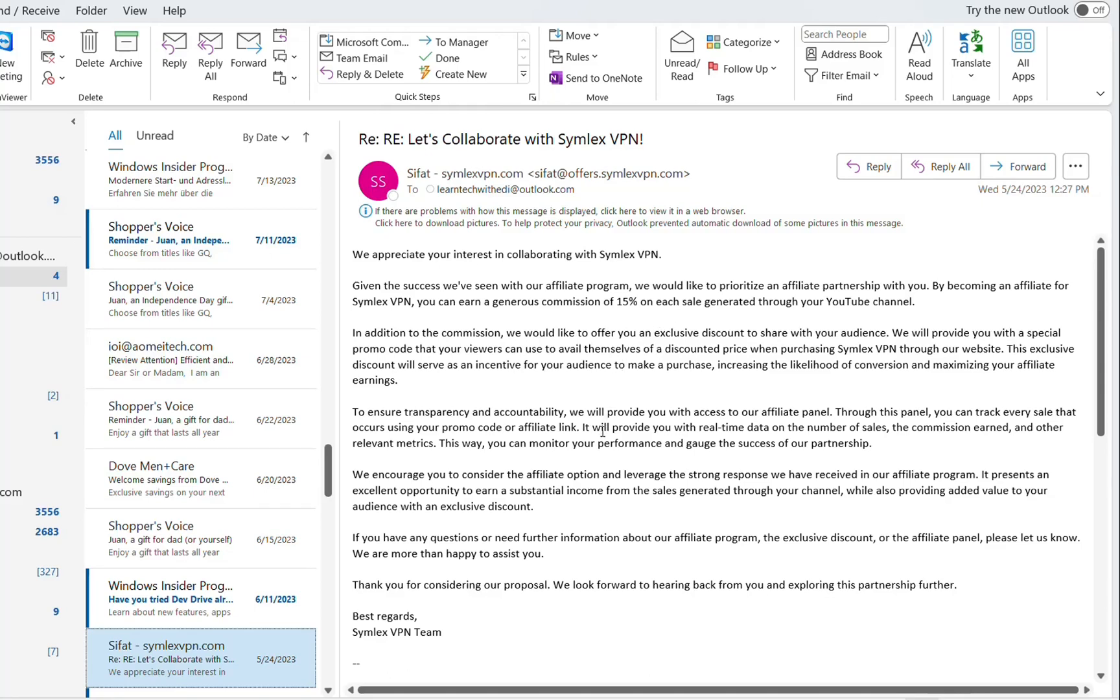
mouse_move(221, 672)
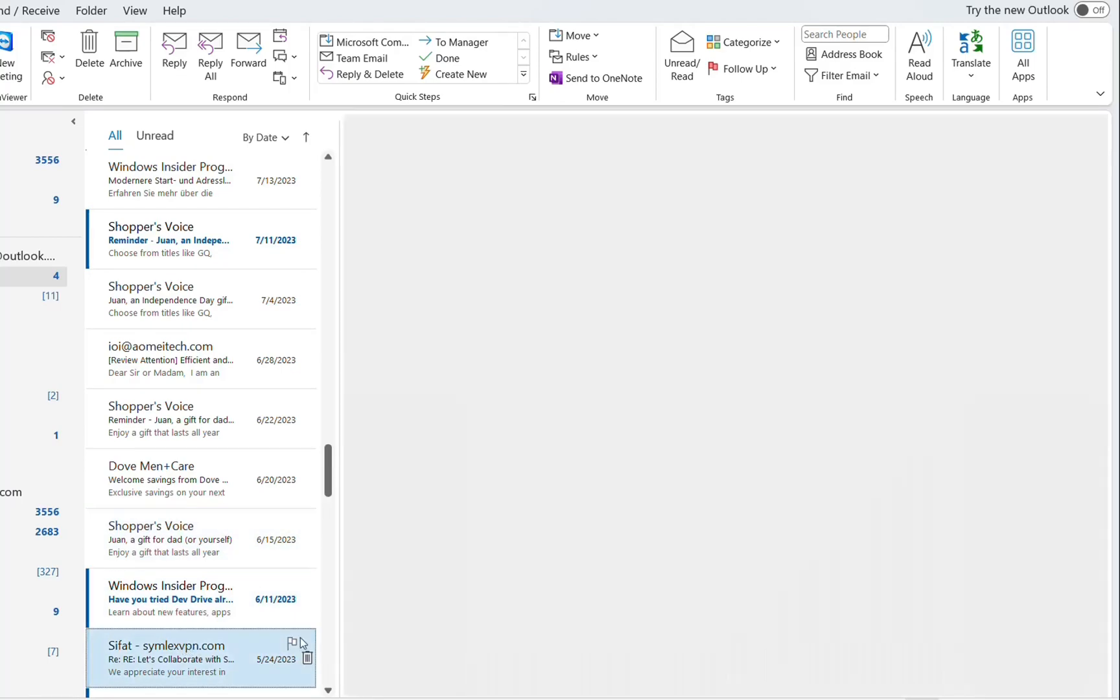
left_click(199, 655)
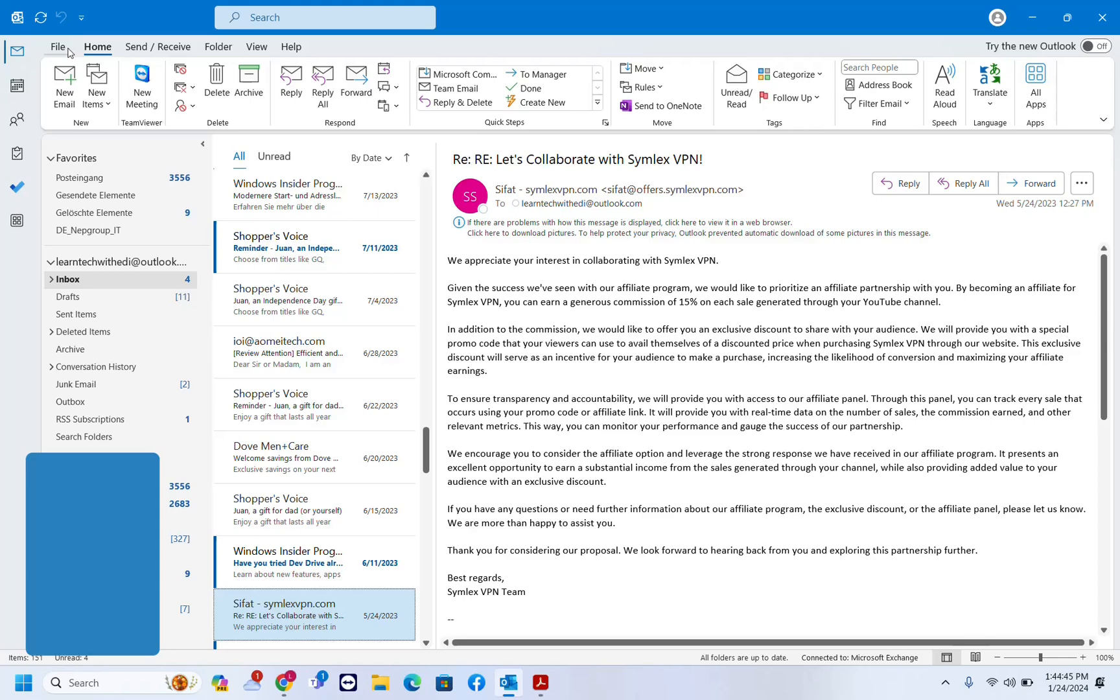
Step: Bring up the email's print preview via File > Print and expand the printer list
left_click(57, 47)
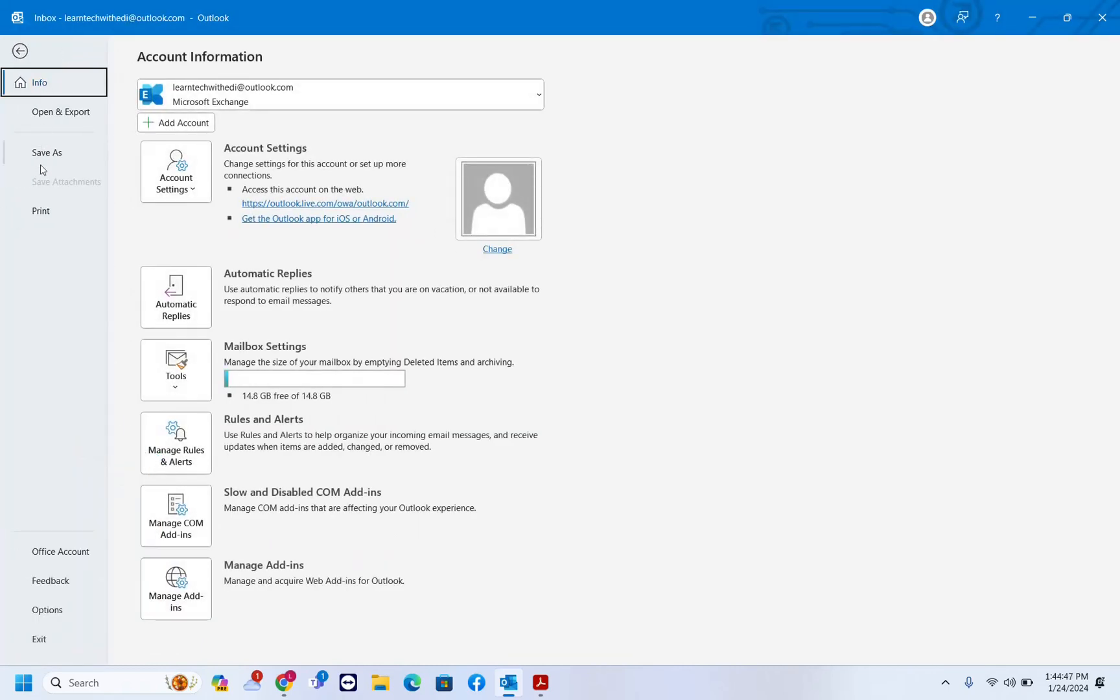
mouse_move(51, 217)
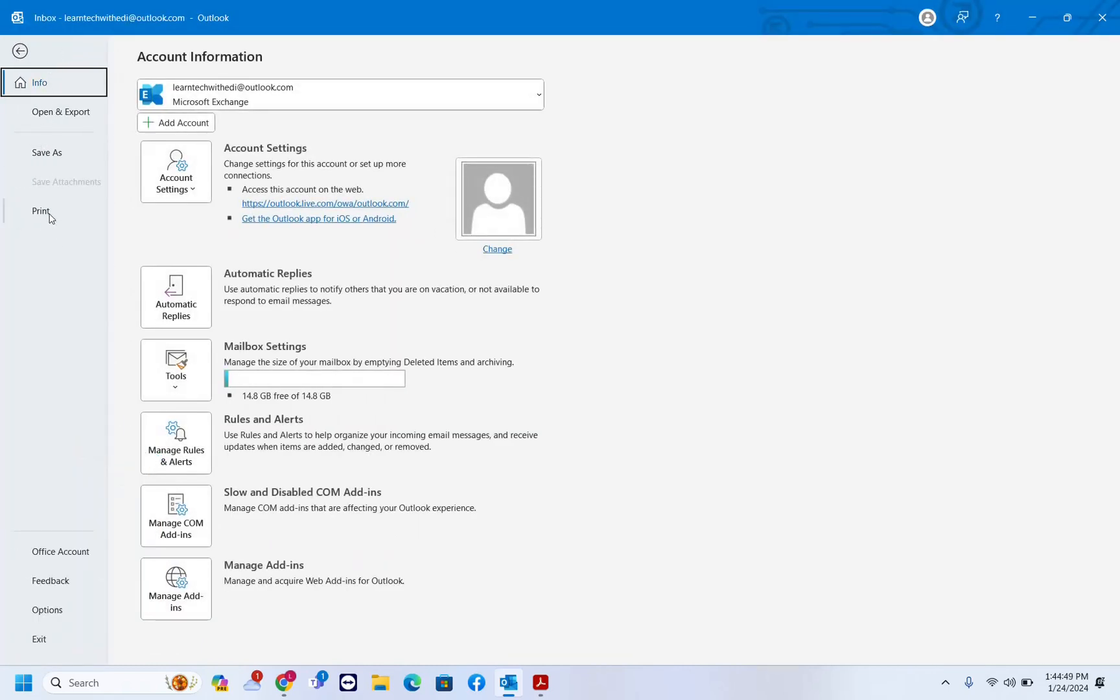
left_click(40, 211)
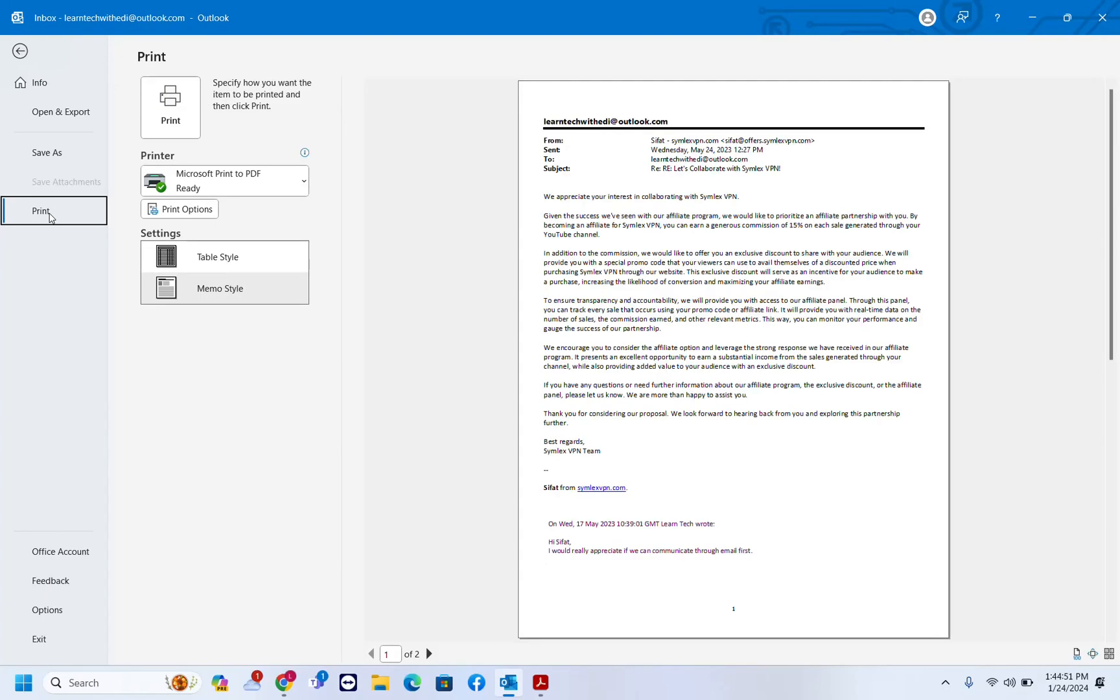
left_click(223, 180)
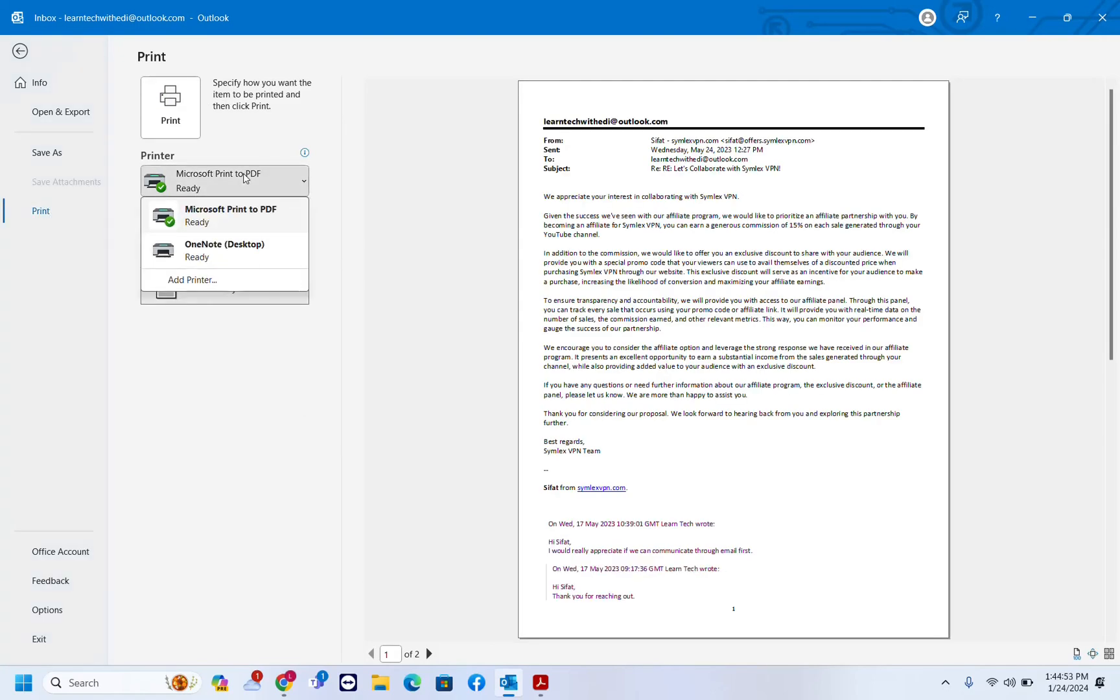
mouse_move(232, 214)
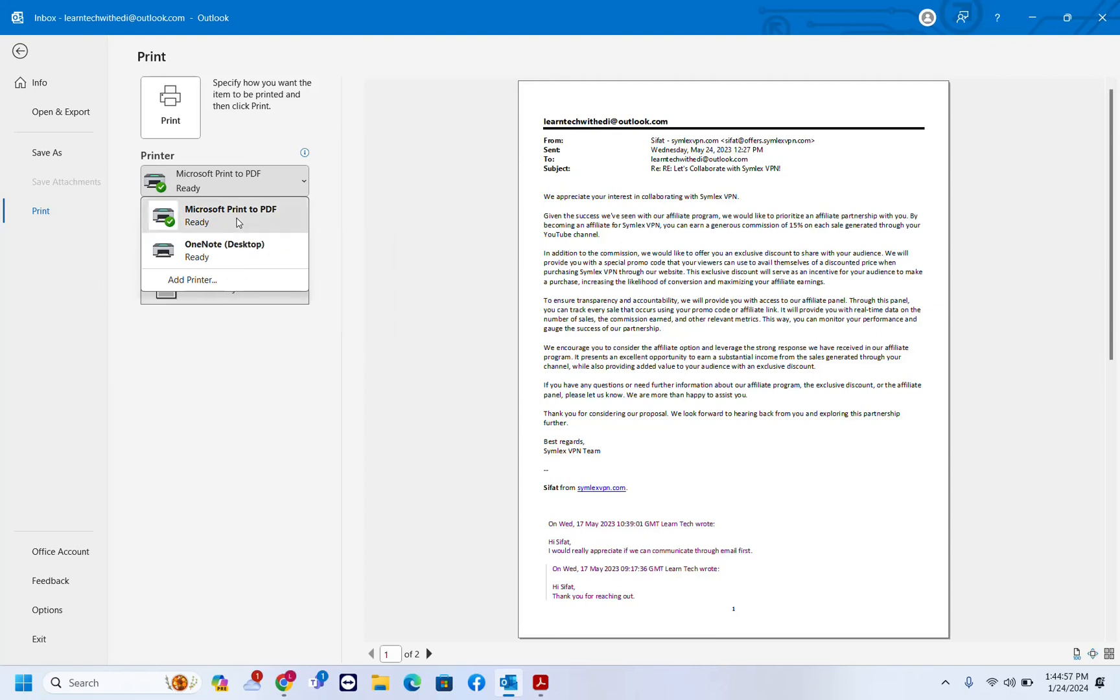
mouse_move(241, 268)
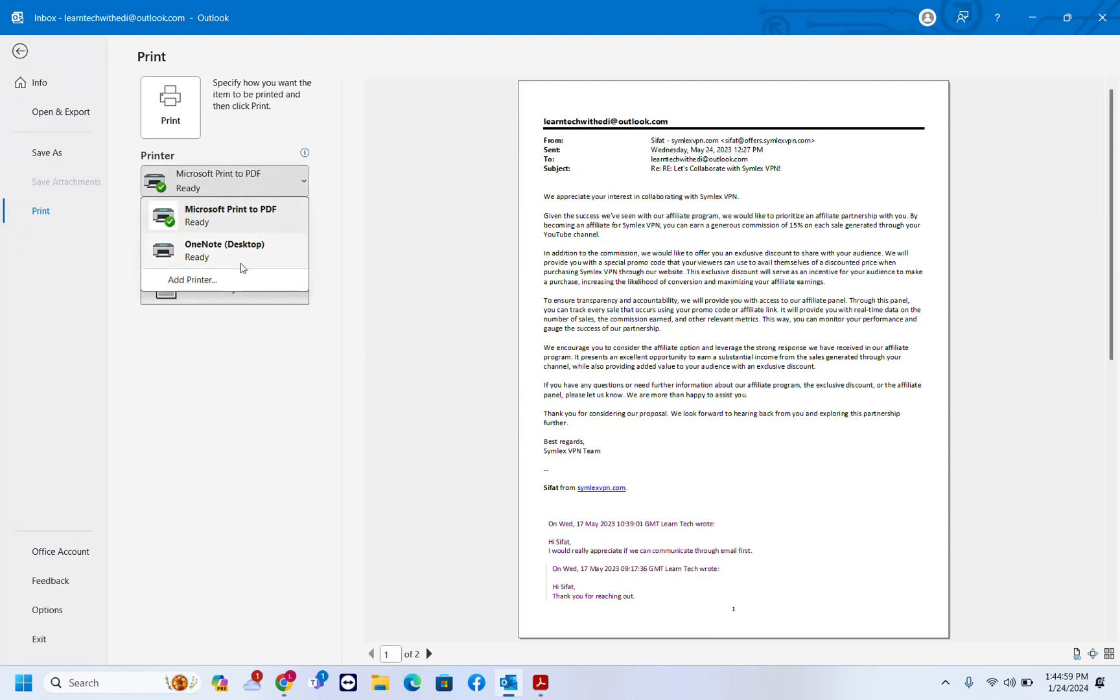
mouse_move(231, 214)
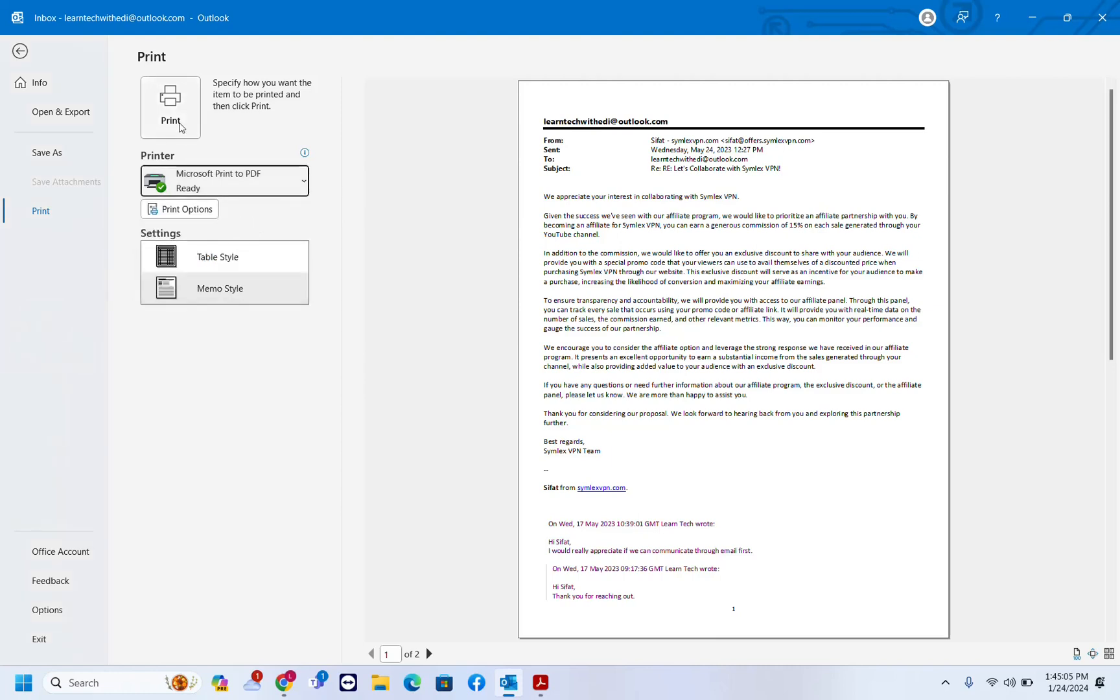
Step: Print the email to PDF, saving it on the Desktop as 'outlook email pdf'
left_click(170, 108)
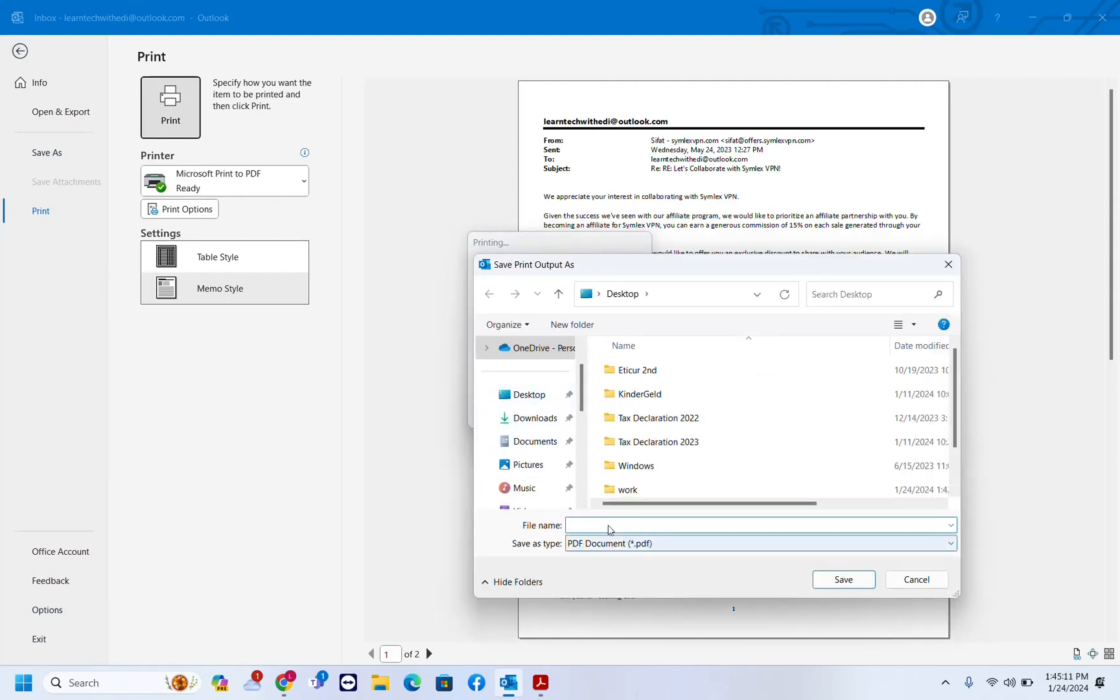
left_click(714, 523)
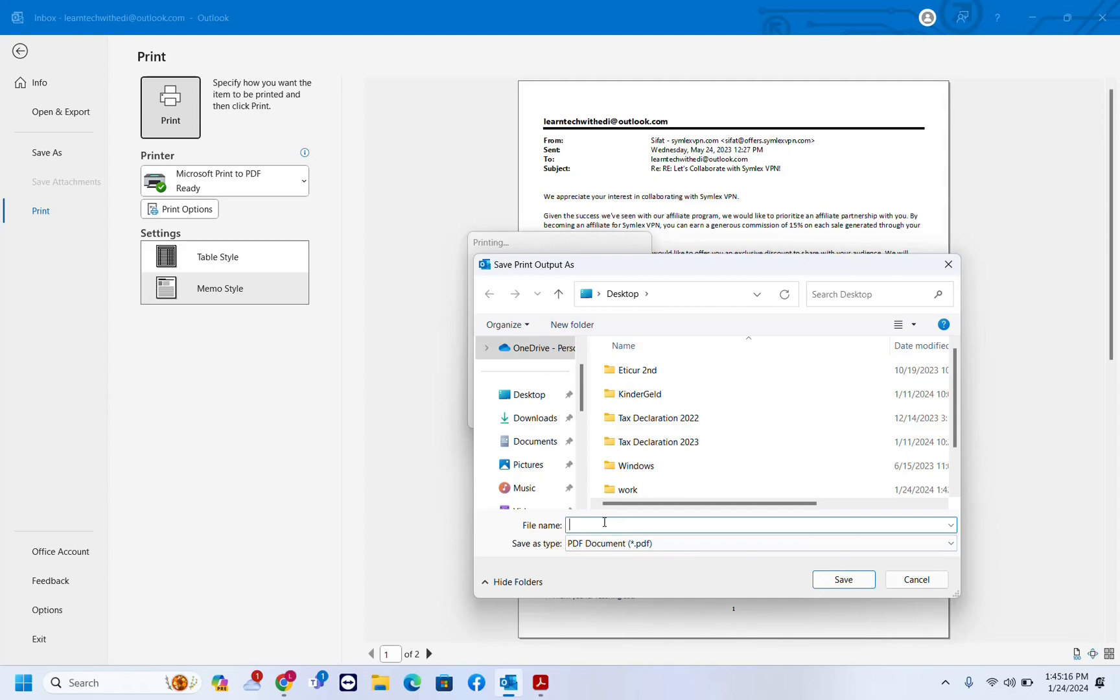
type("o")
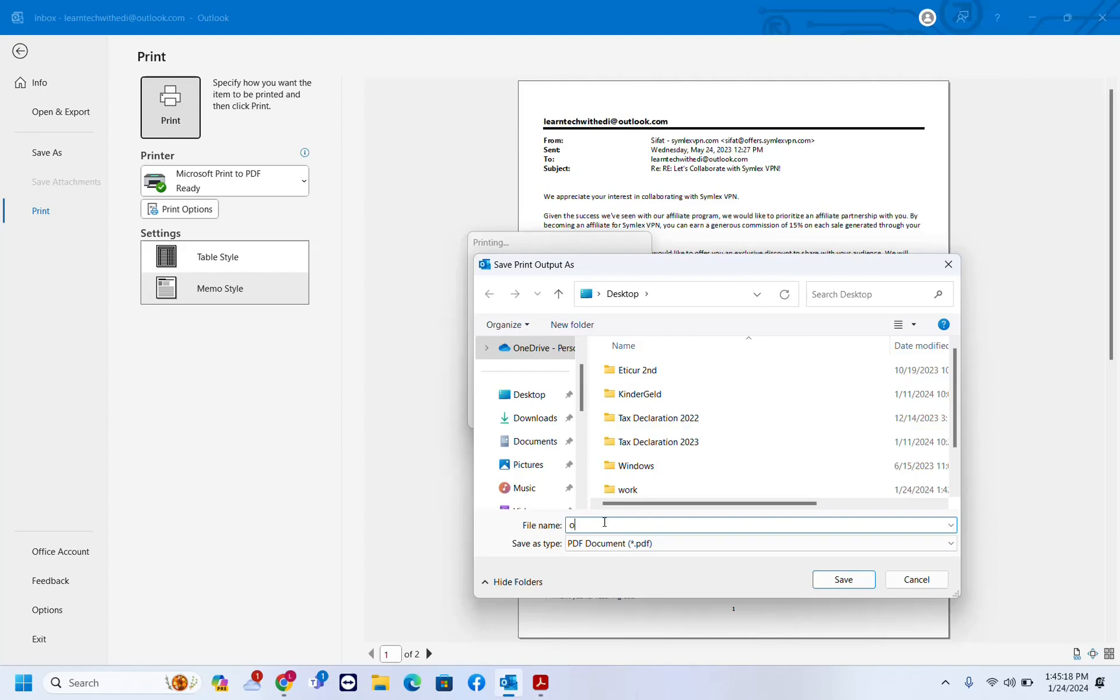
type("utlook email pdf")
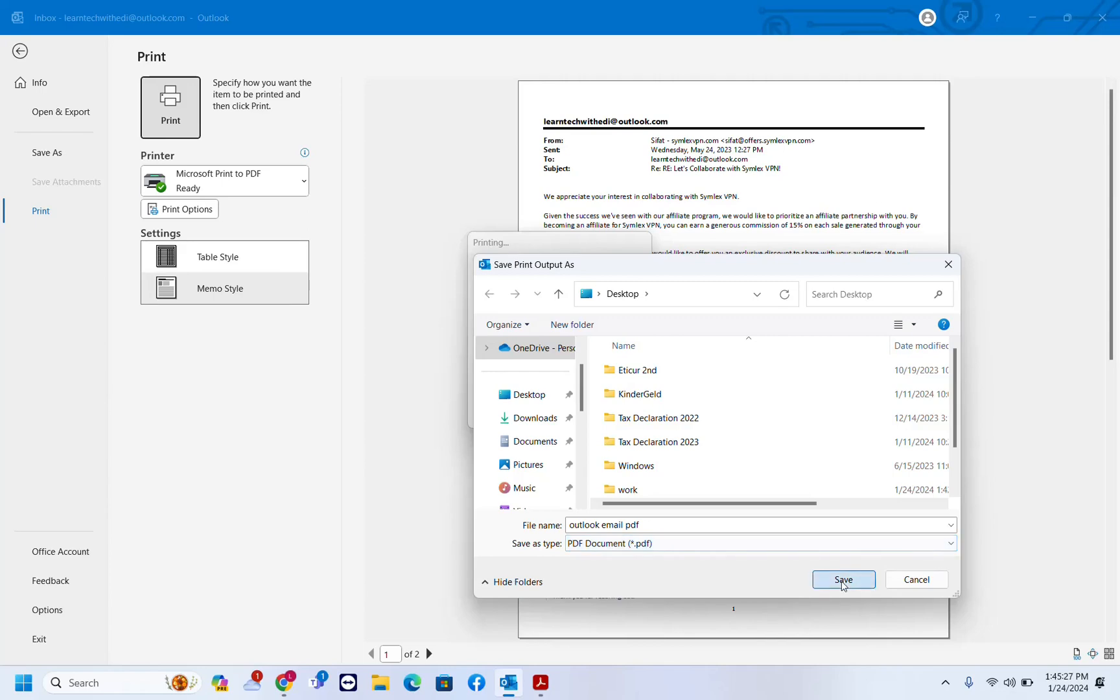
left_click(842, 579)
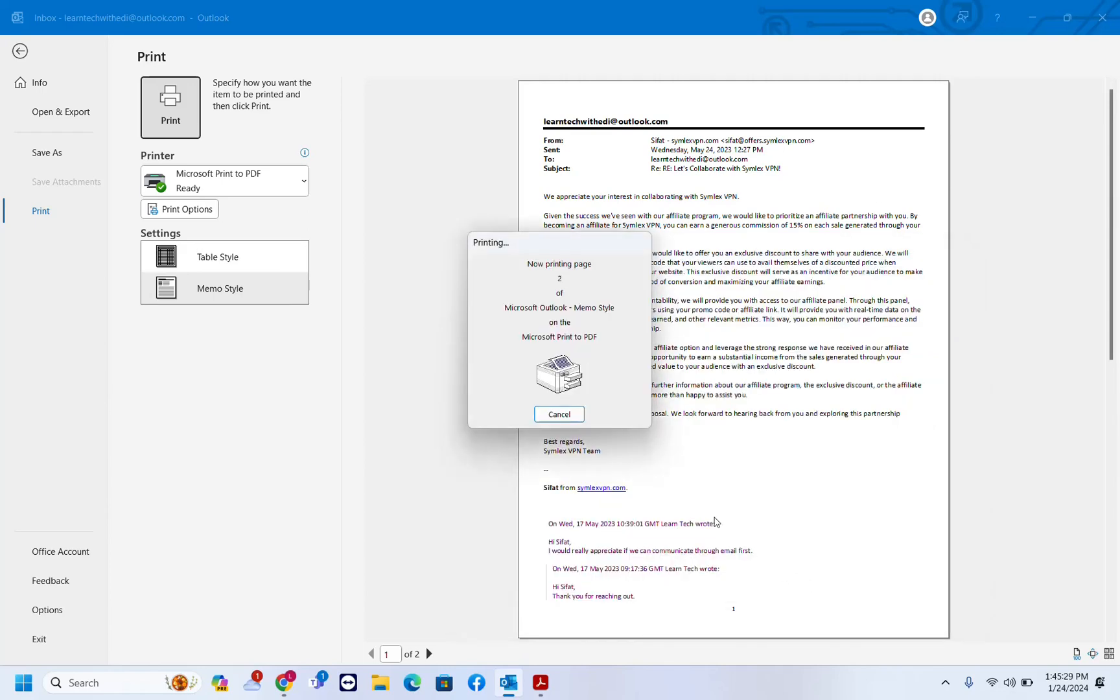
Step: Minimize Outlook and view outlook email pdf.pdf from the desktop in Acrobat, then return to Outlook
left_click(558, 415)
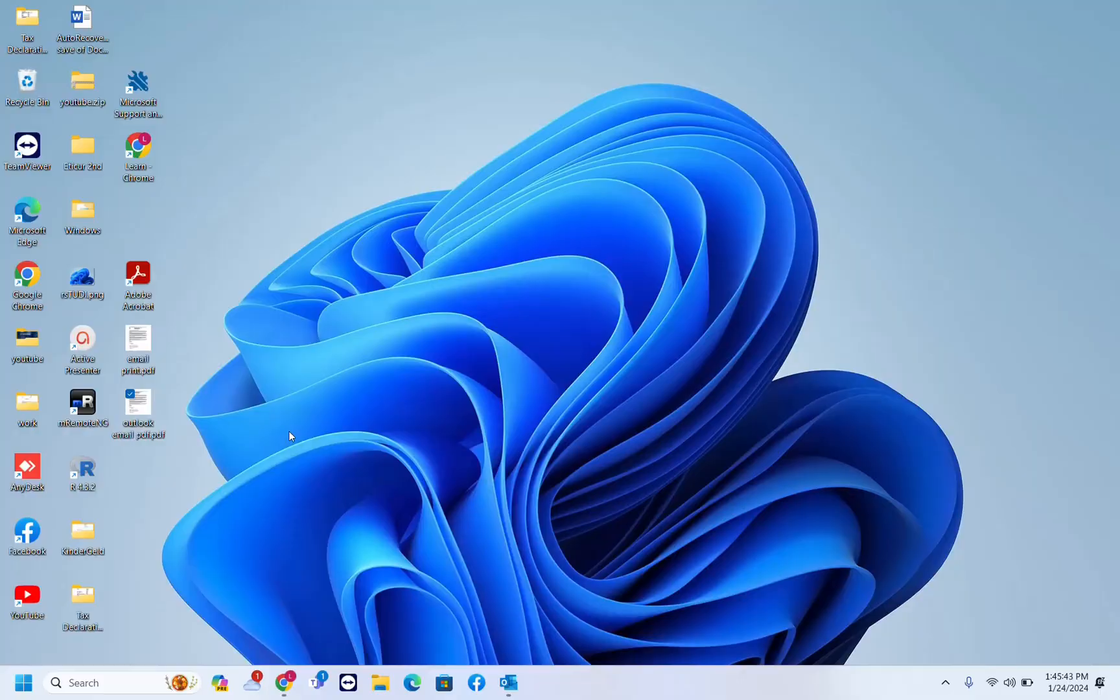
double_click(137, 400)
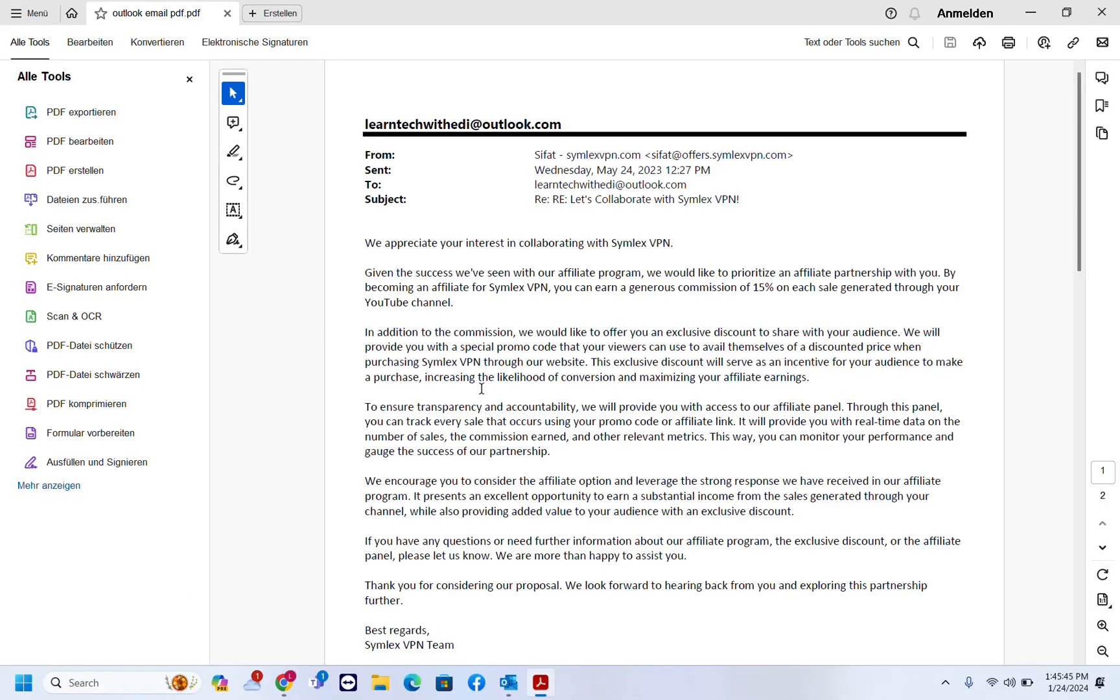
scroll("down", 3)
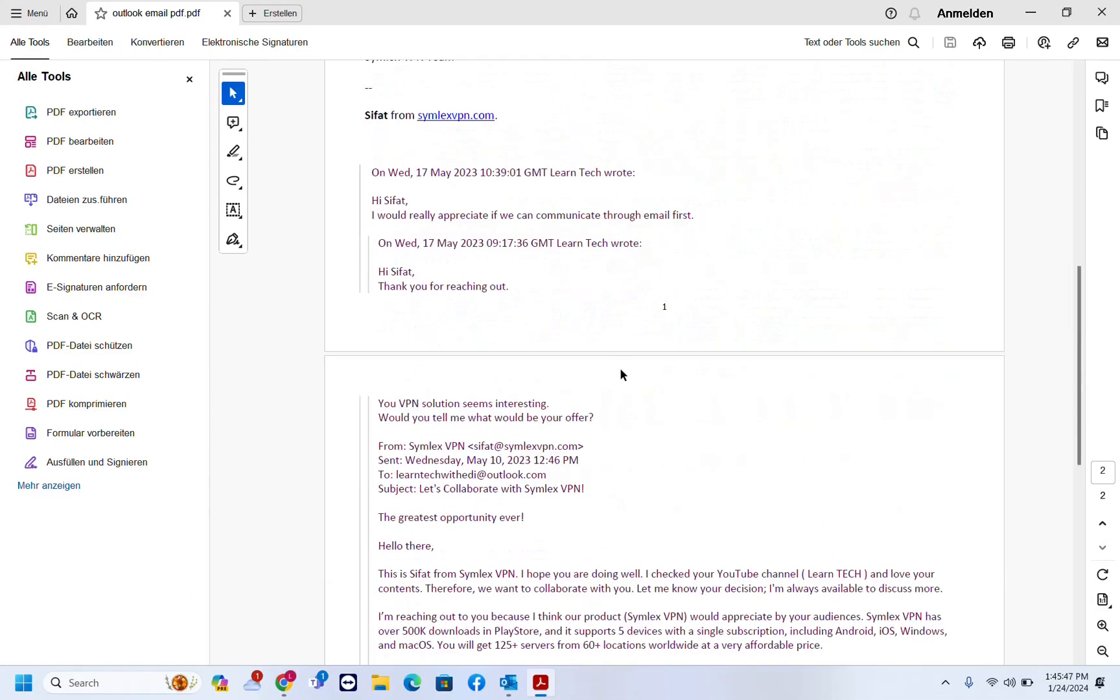
scroll("up", 3)
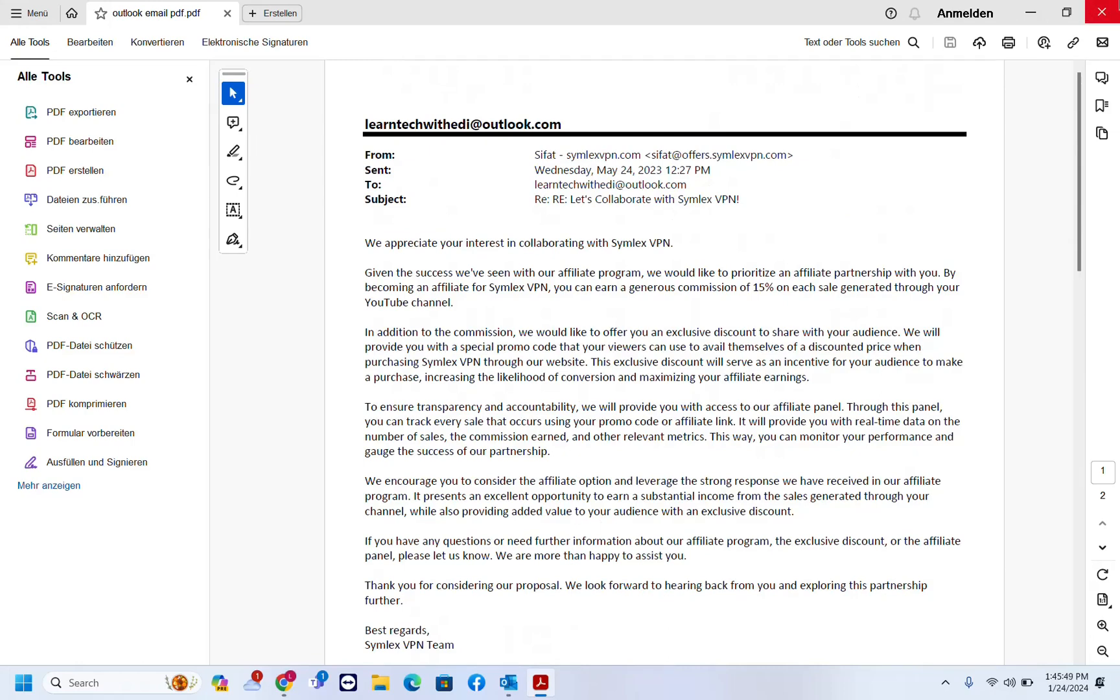
left_click(507, 682)
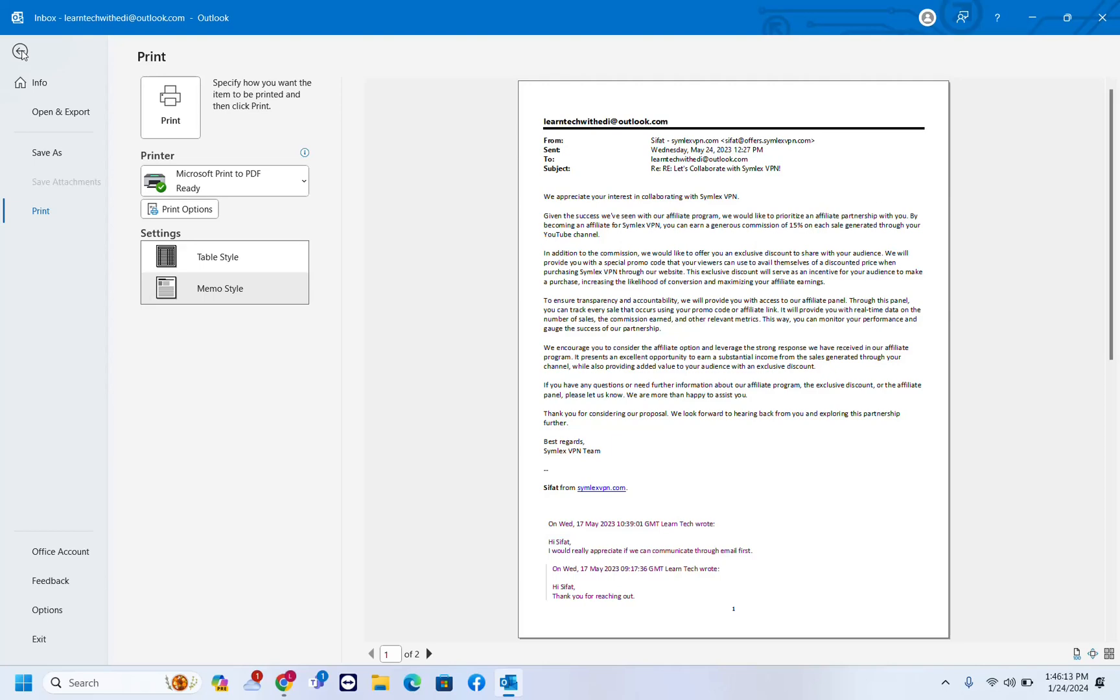
Step: Reopen the print preview keeping Microsoft Print to PDF, then switch to the Gmail message in Chrome
key("ctrl+p")
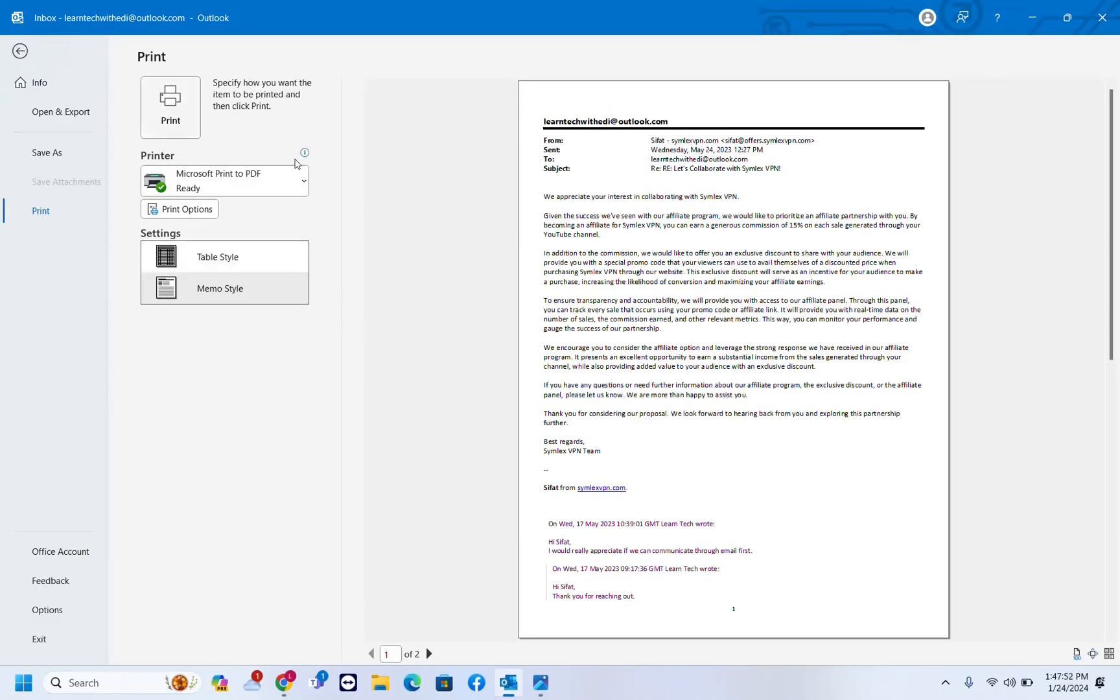
mouse_move(260, 227)
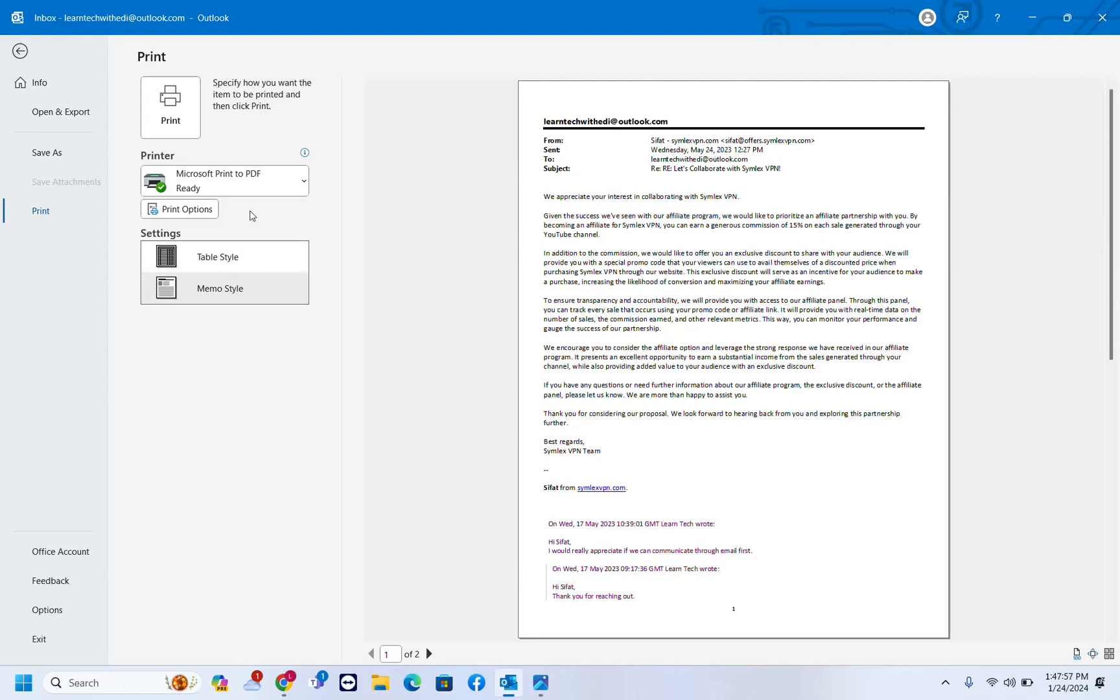
left_click(223, 180)
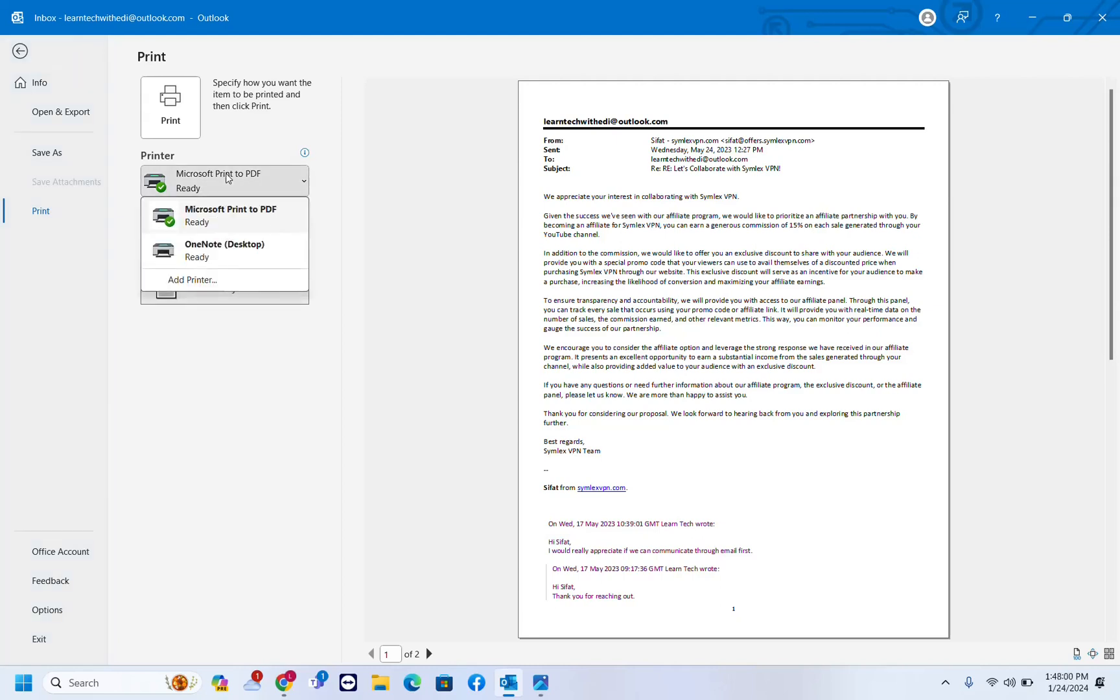
left_click(232, 214)
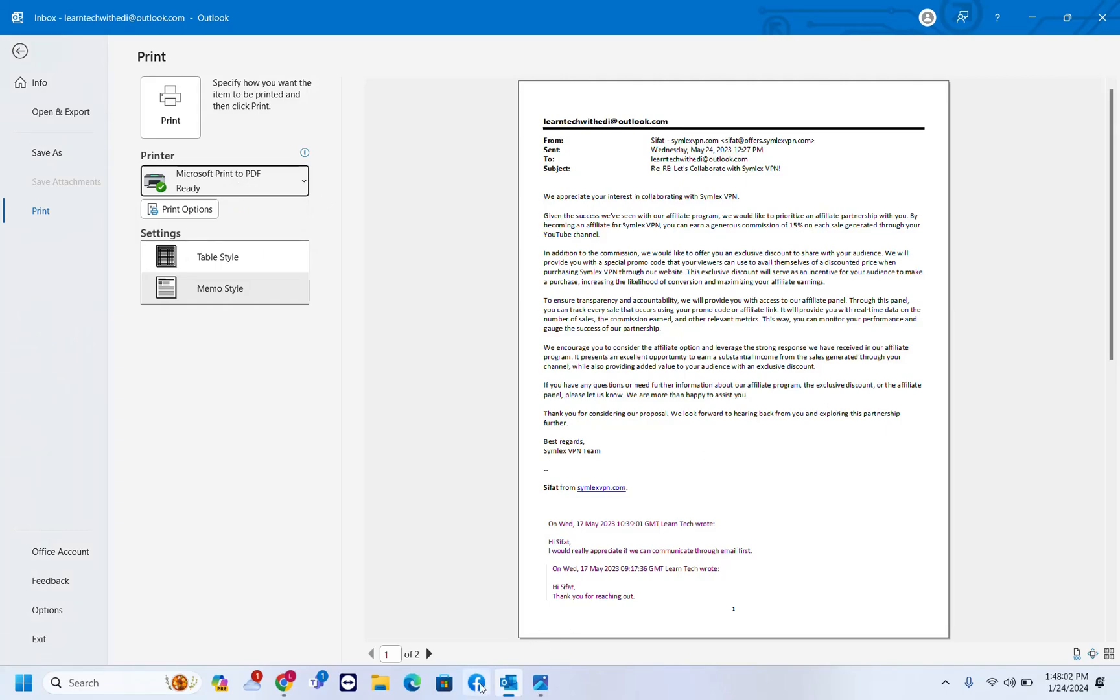
left_click(284, 682)
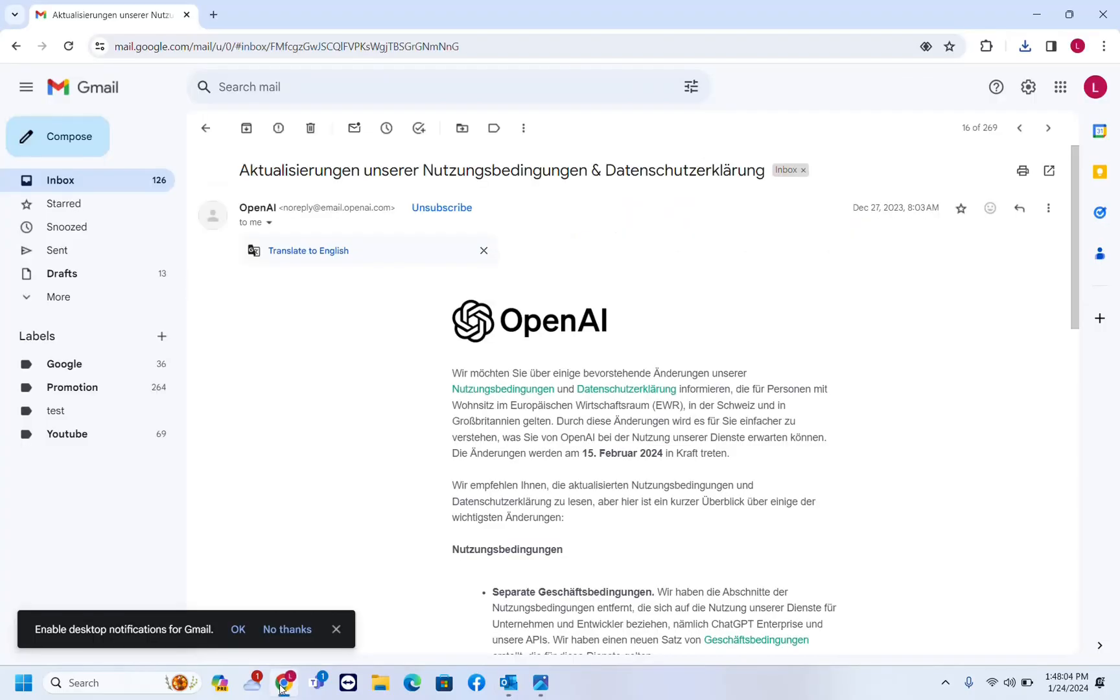
mouse_move(572, 501)
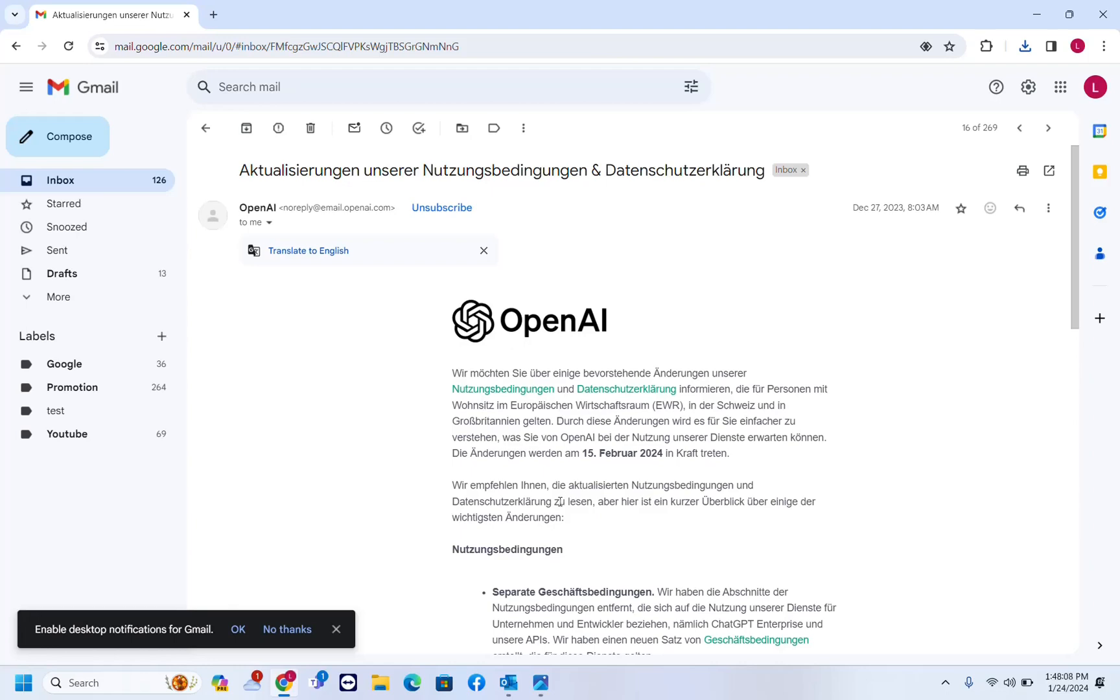
scroll("down", 3)
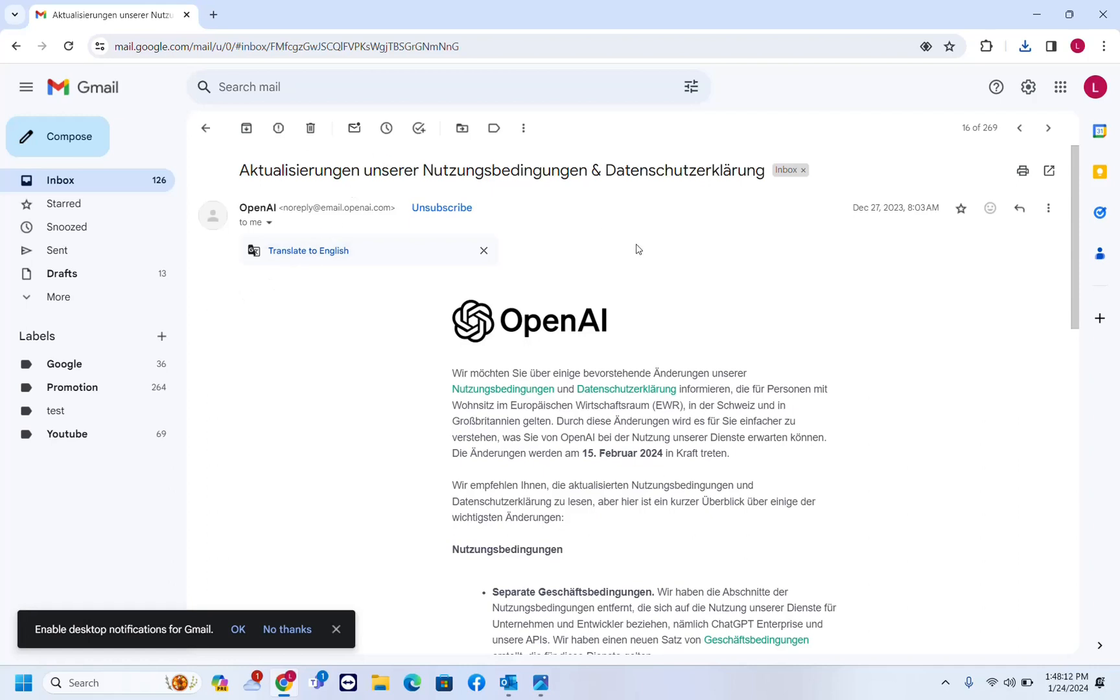
mouse_move(1022, 170)
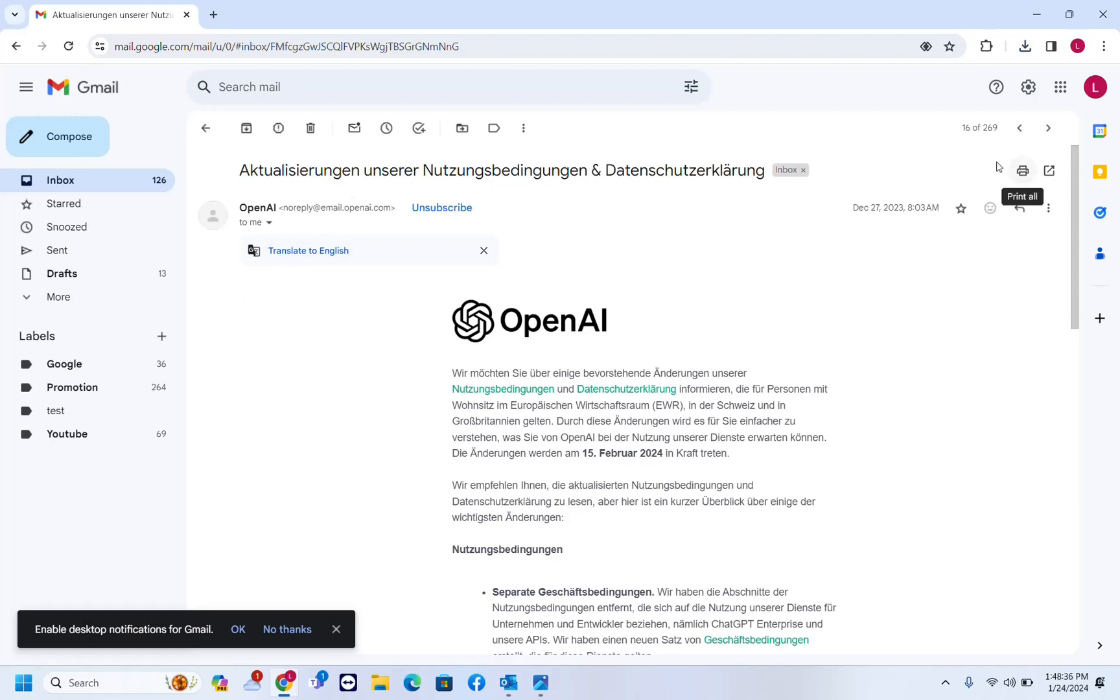
mouse_move(1021, 171)
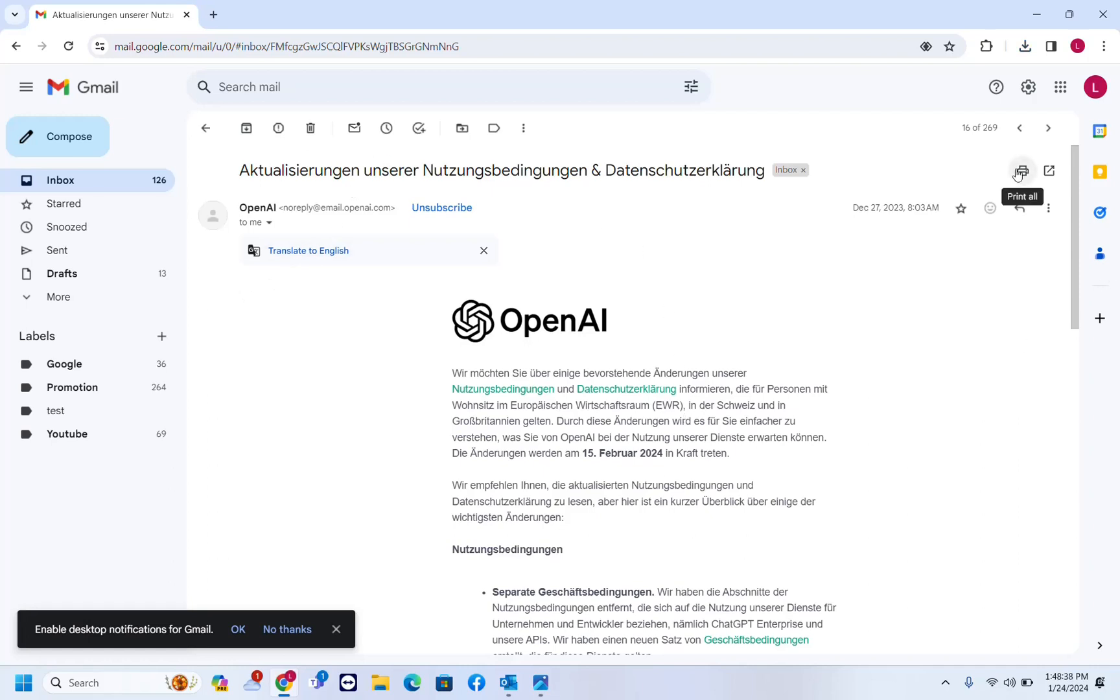
left_click(1020, 172)
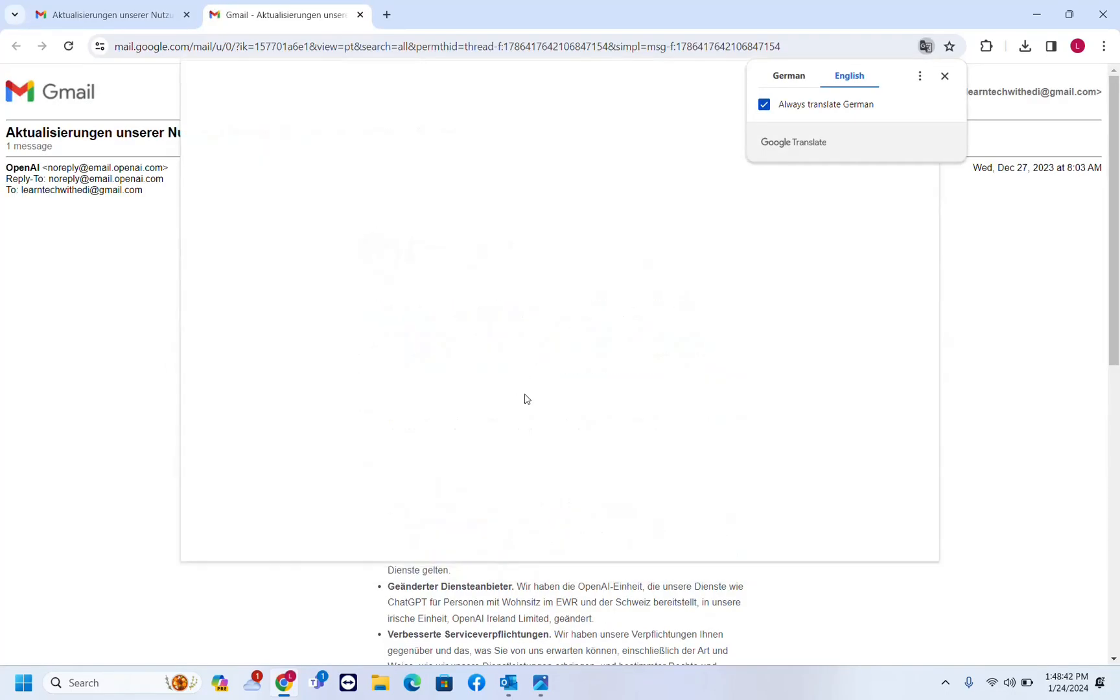
Step: Print the Gmail email with Microsoft Print to PDF as the destination
key("ctrl+p")
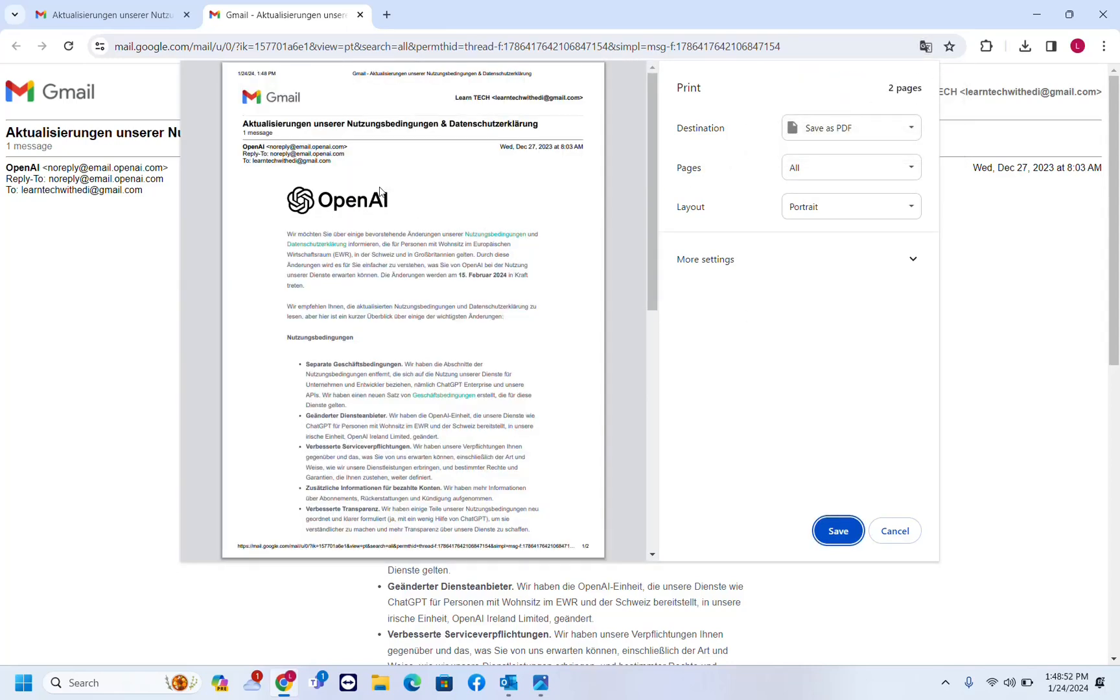
left_click(849, 128)
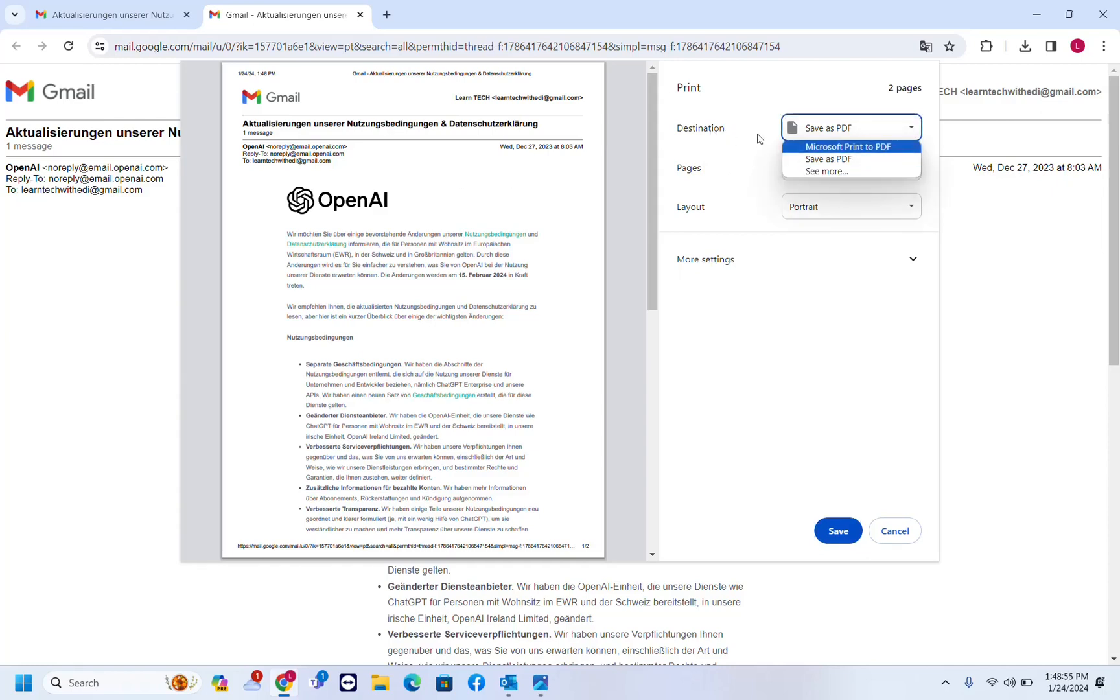
mouse_move(826, 171)
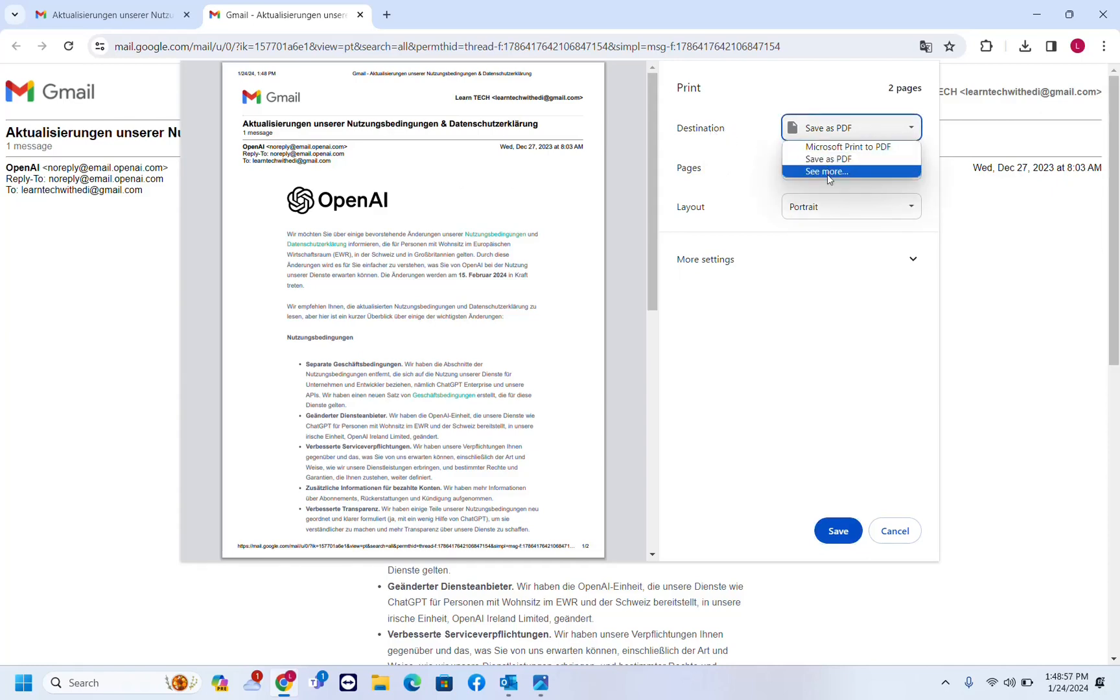
mouse_move(828, 158)
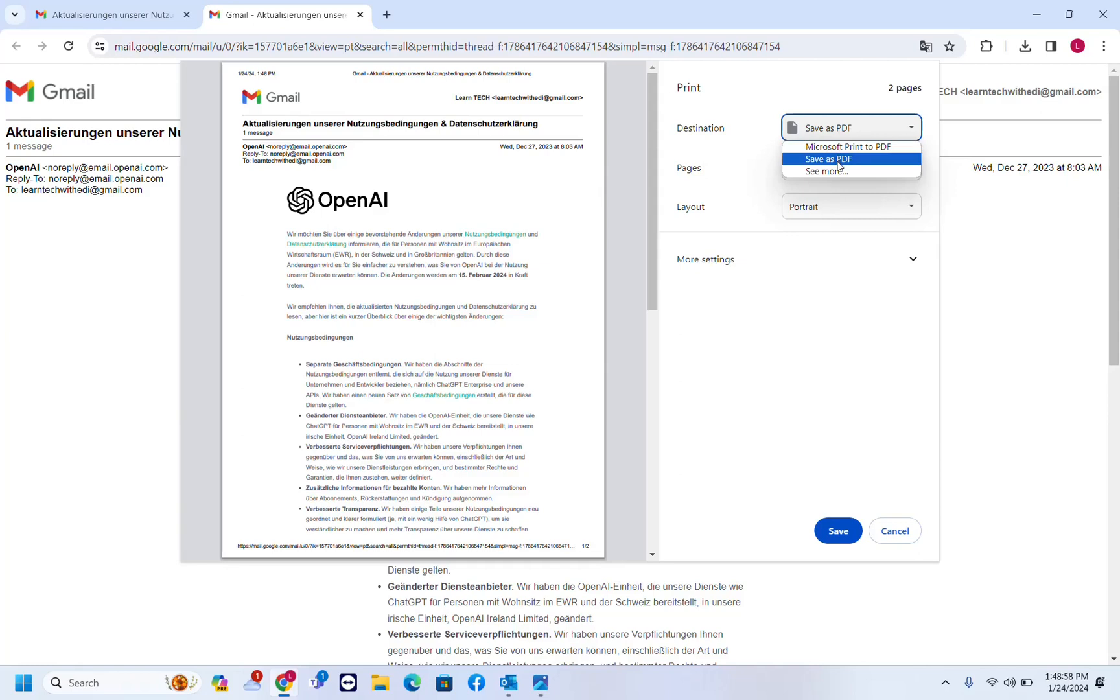
mouse_move(848, 147)
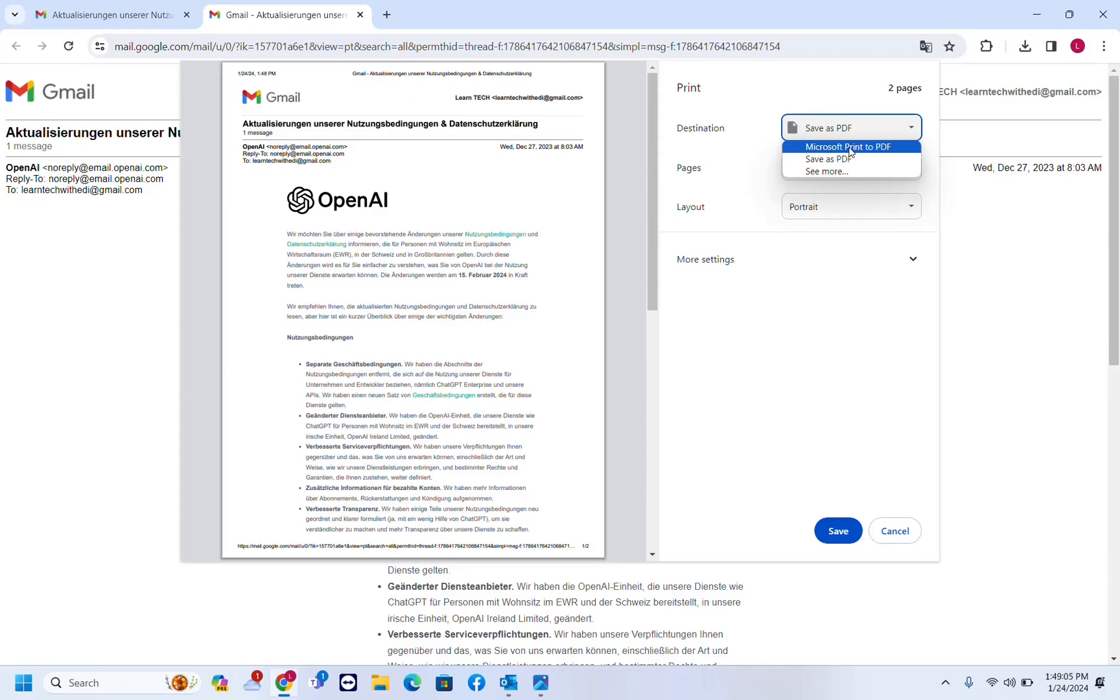
left_click(848, 147)
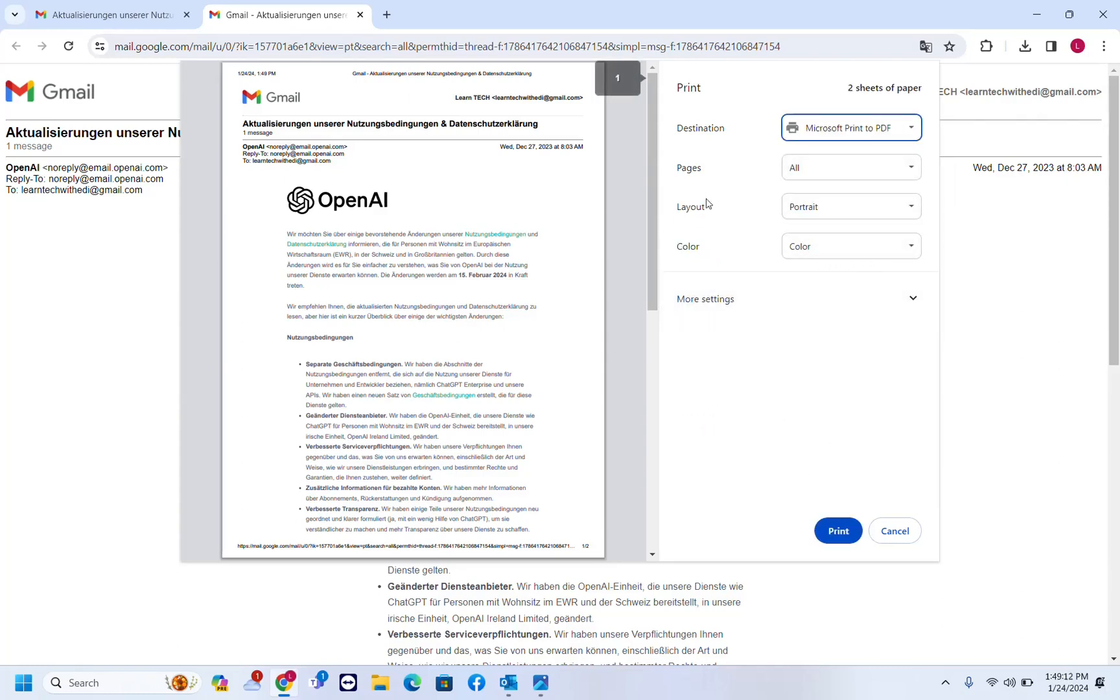
left_click(837, 530)
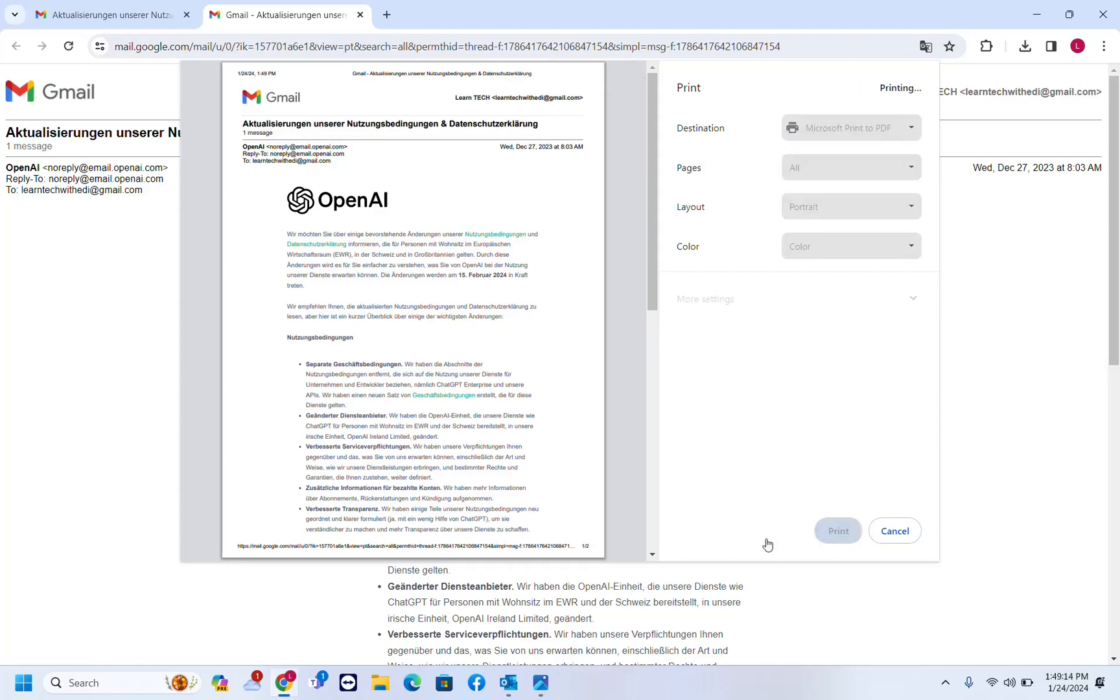
Step: Save the print output on the Desktop as 'gmail email pring.pdf'
left_click(835, 530)
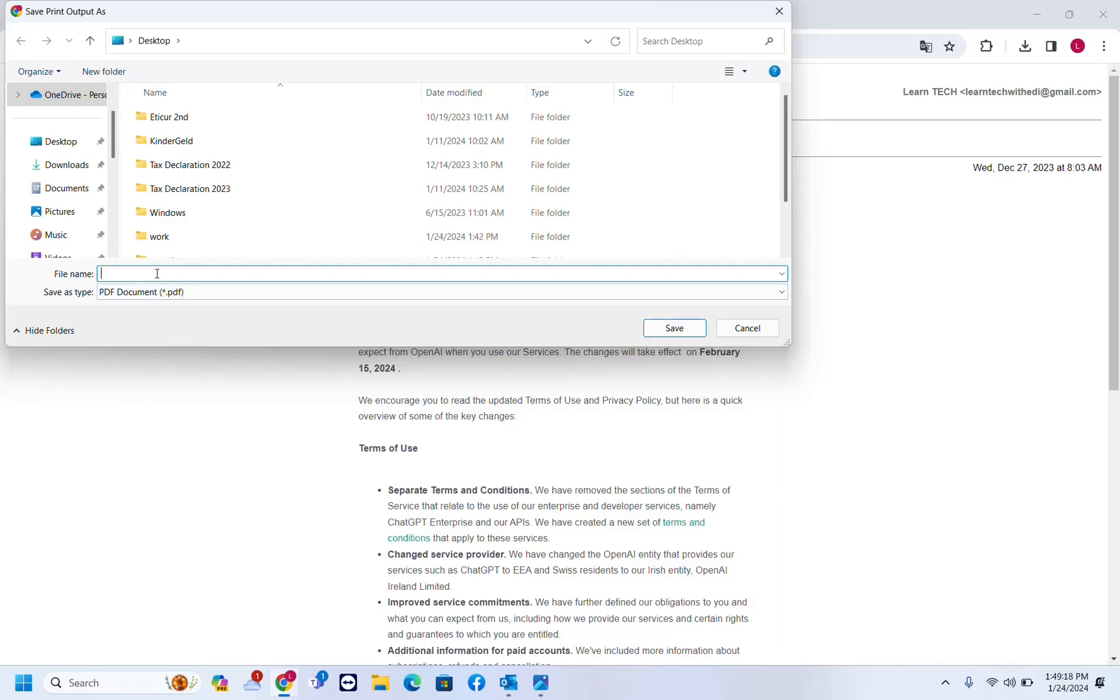
type("gm")
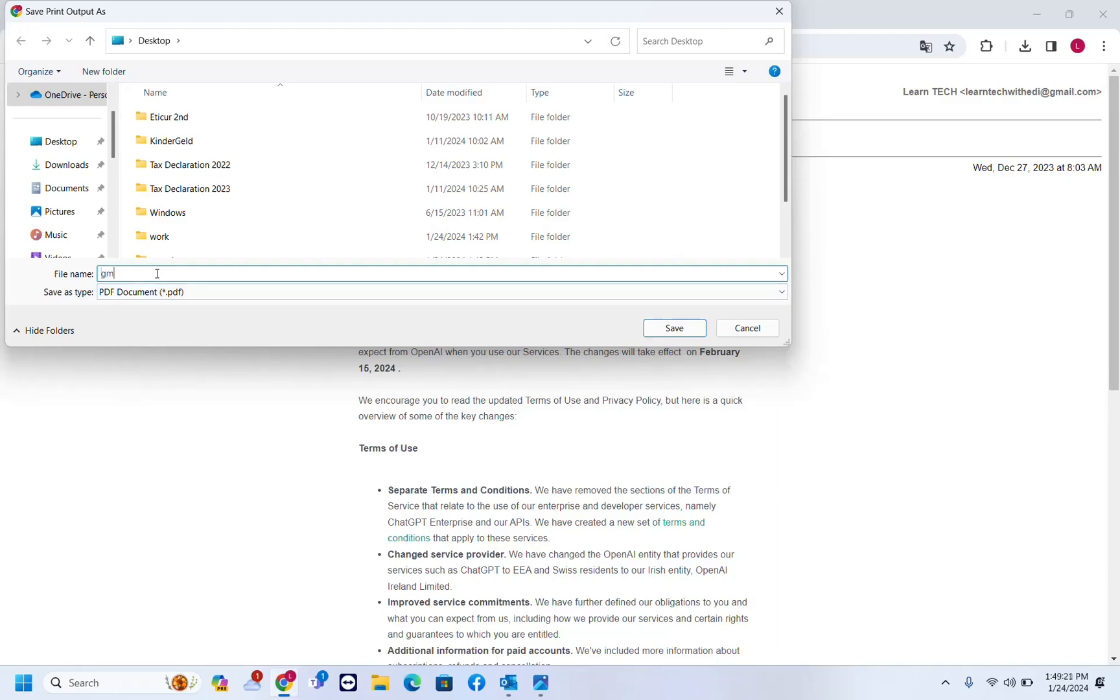
type("ail em")
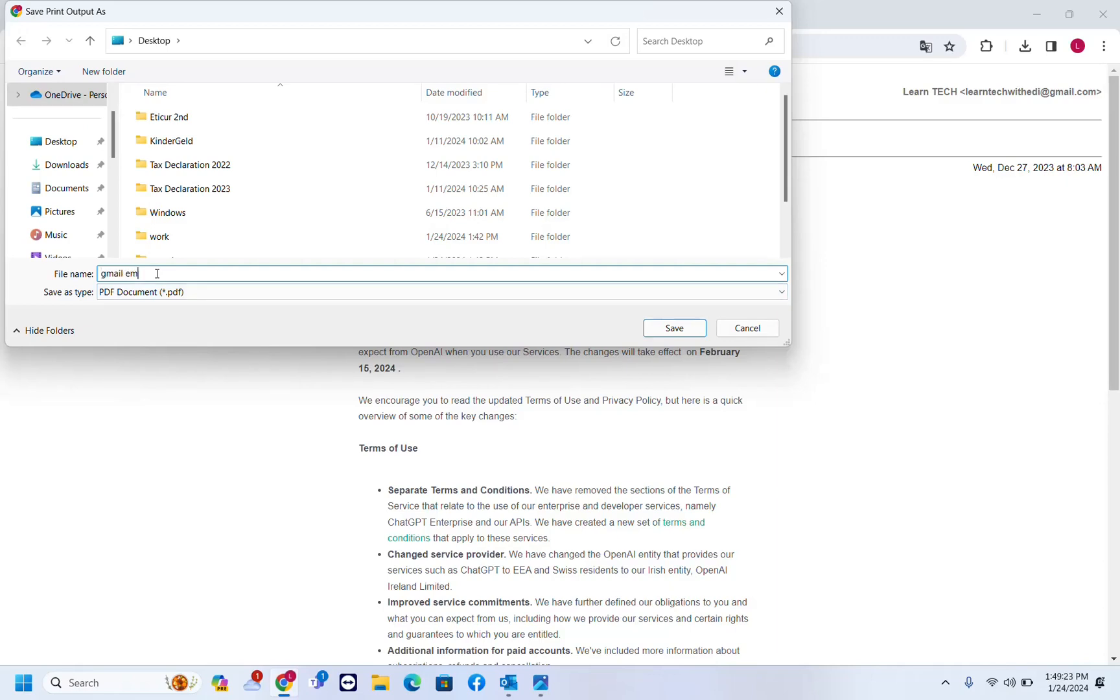
left_click(672, 328)
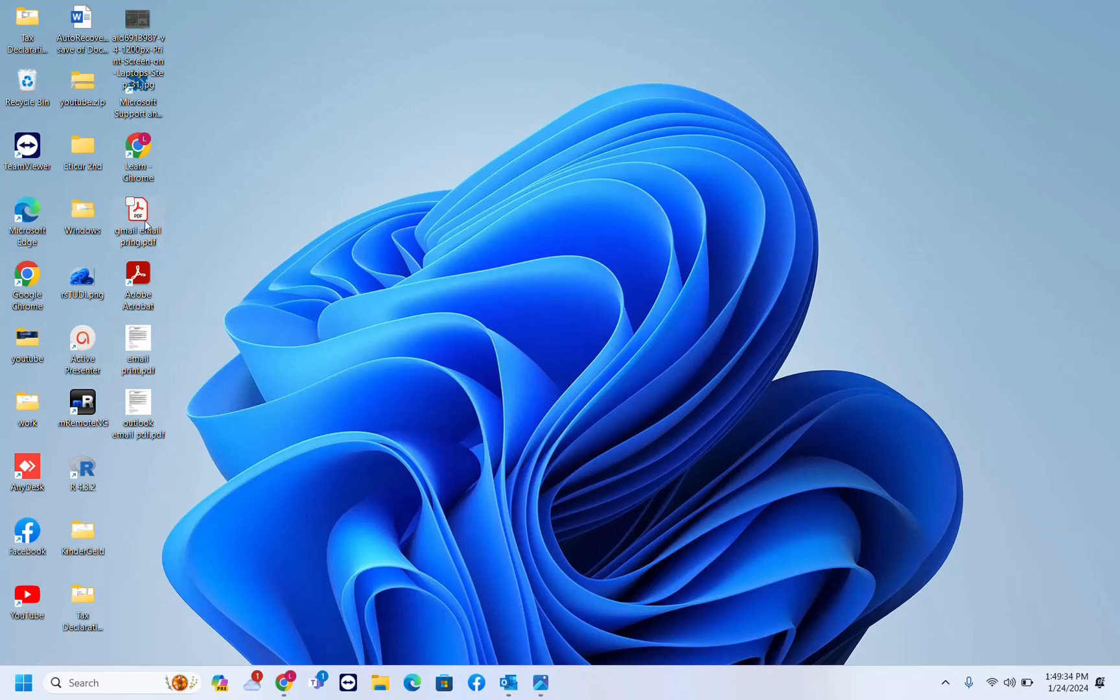
Step: View gmail email pring.pdf from the desktop in Acrobat, scrolling through both pages
double_click(137, 214)
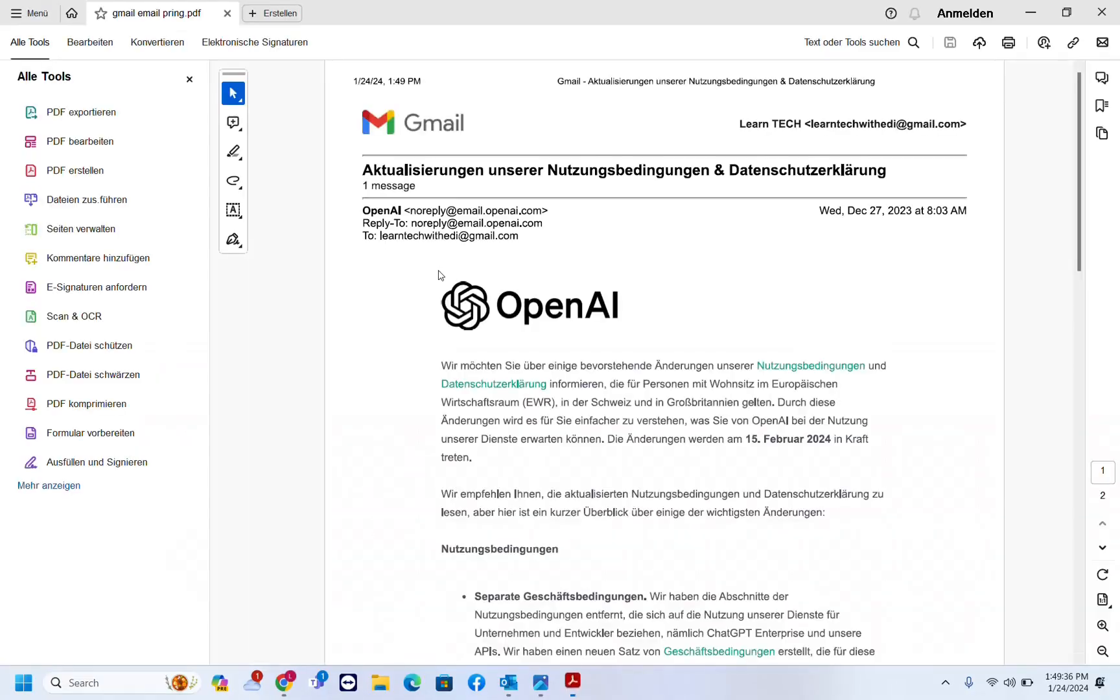
scroll("down", 3)
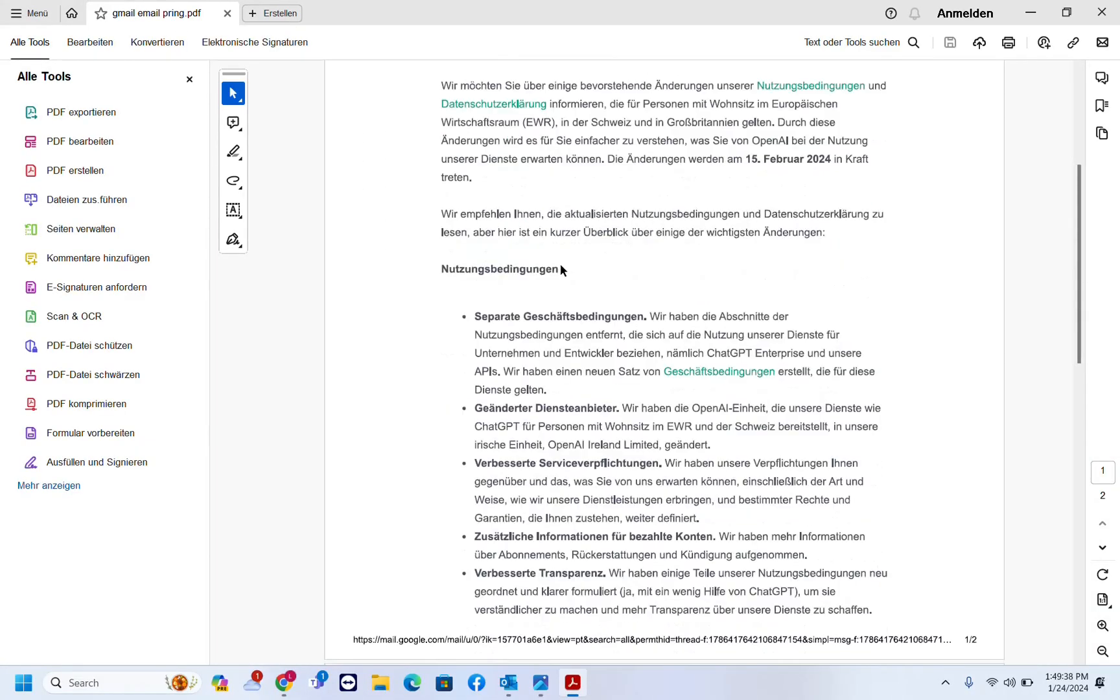
scroll("up", 3)
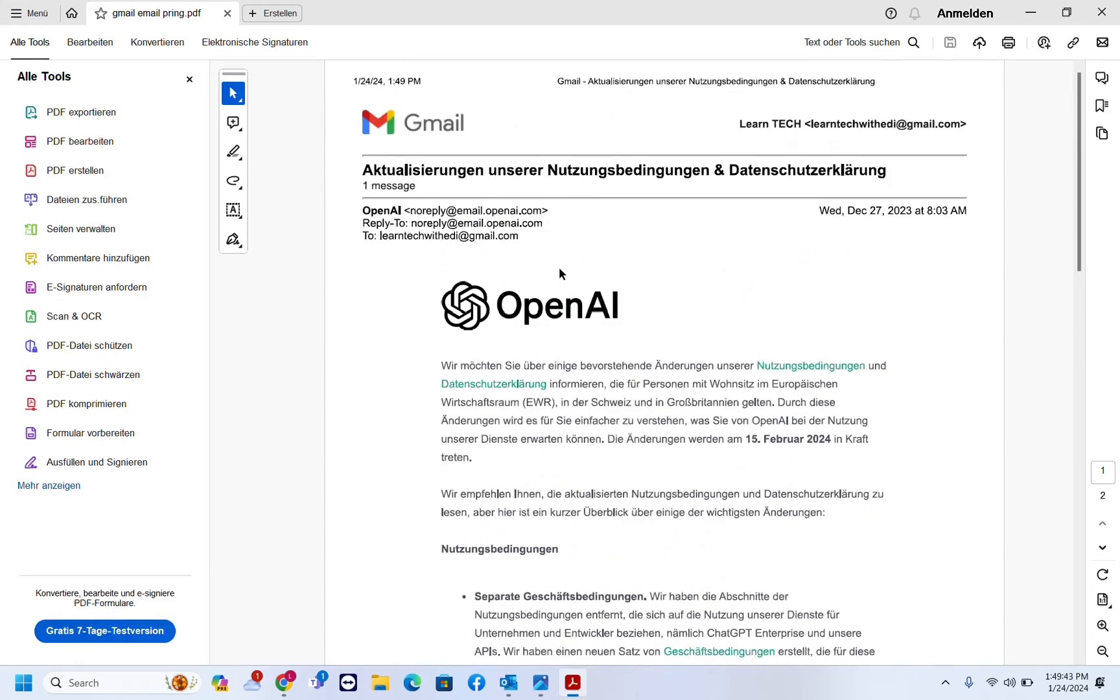